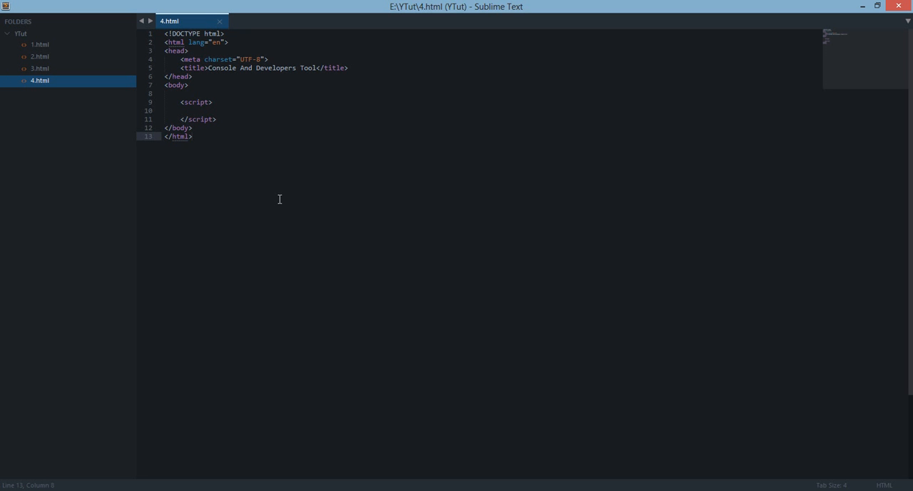
Show the rendered blank 4.html page in Chrome and bring up its right-click context menu.
{"action": "left_click", "coordinate": [192, 137]}
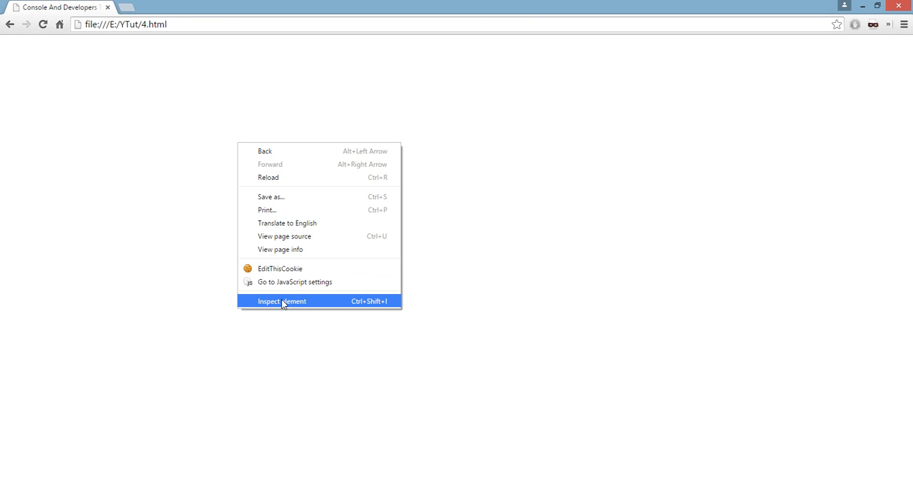
{"action": "left_click", "coordinate": [282, 299]}
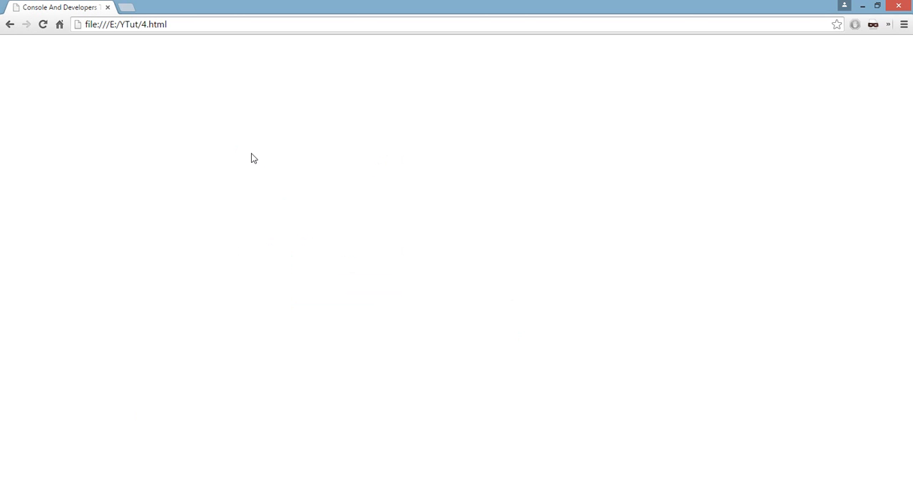
{"action": "right_click", "coordinate": [251, 157]}
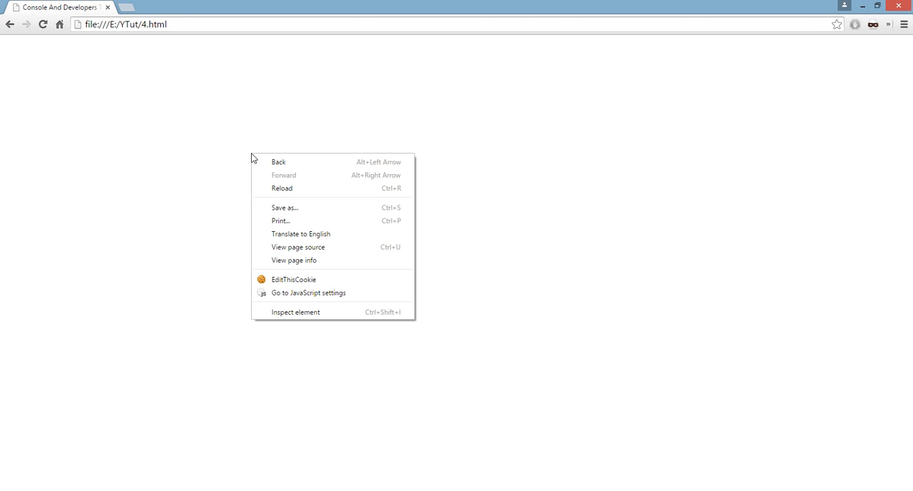
{"action": "mouse_move", "coordinate": [276, 359]}
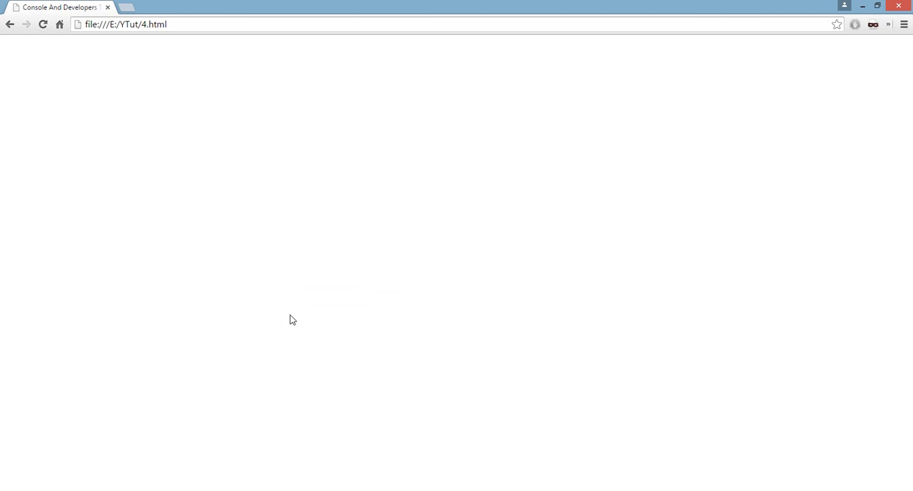
{"action": "left_click", "coordinate": [903, 23]}
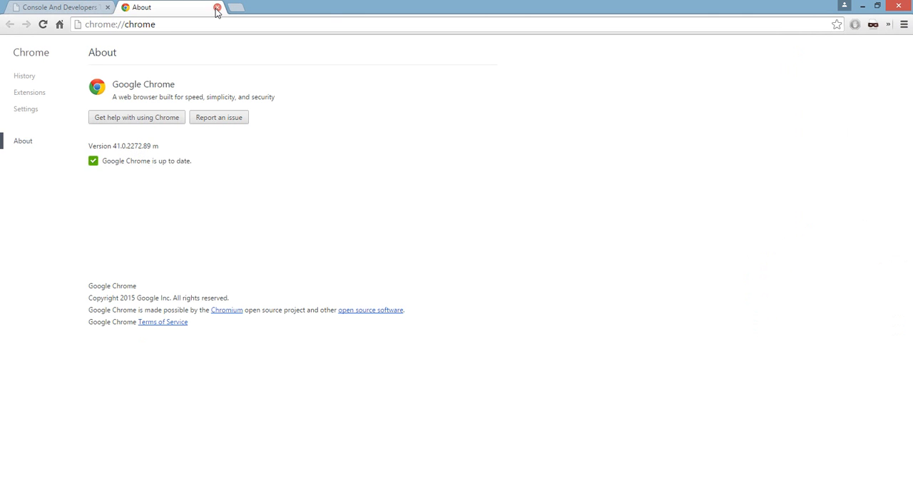
{"action": "left_click", "coordinate": [216, 7]}
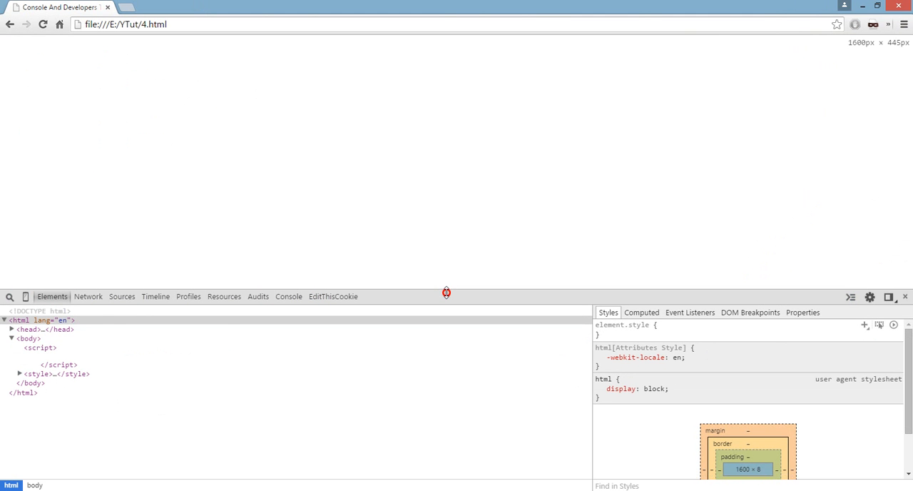
{"action": "right_click", "coordinate": [446, 293]}
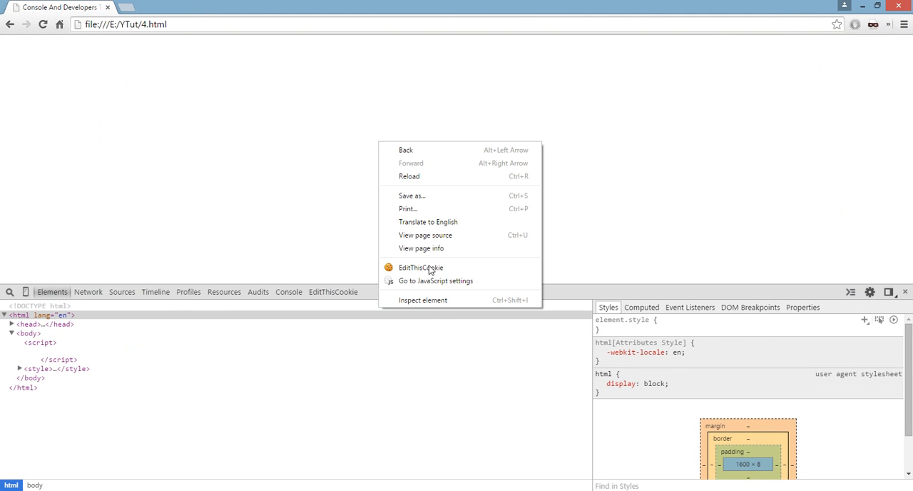
{"action": "mouse_move", "coordinate": [422, 300]}
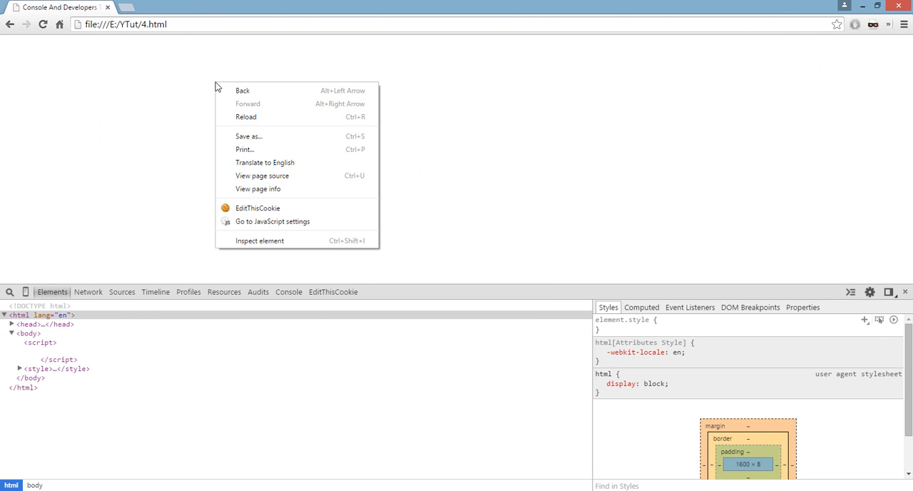
{"action": "mouse_move", "coordinate": [259, 240]}
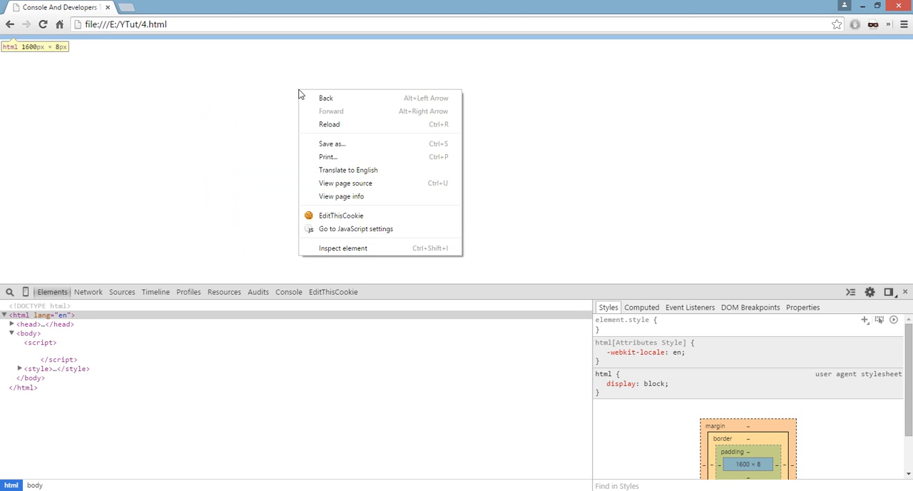
{"action": "mouse_move", "coordinate": [343, 248]}
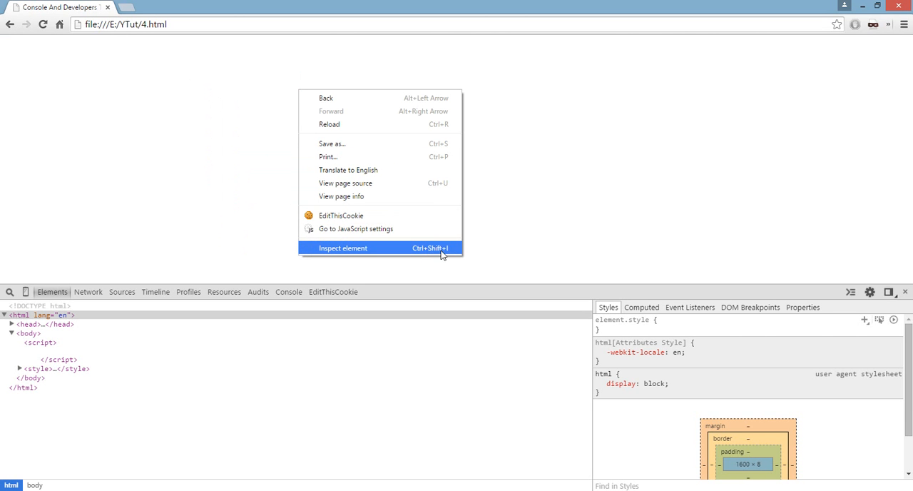
{"action": "mouse_move", "coordinate": [408, 260]}
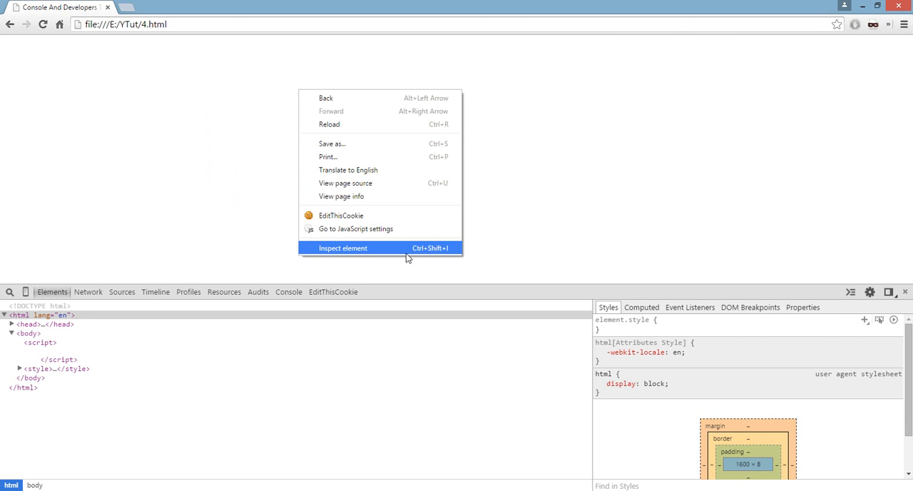
{"action": "left_click", "coordinate": [343, 248]}
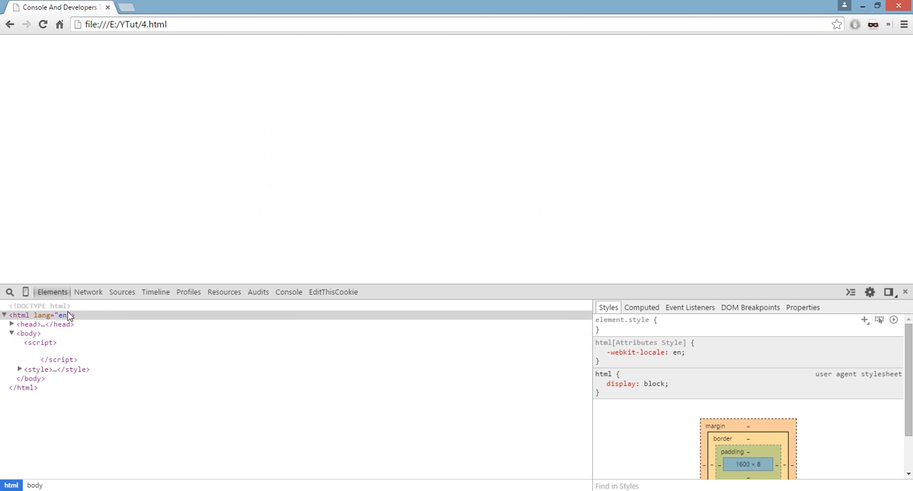
{"action": "left_click", "coordinate": [20, 369]}
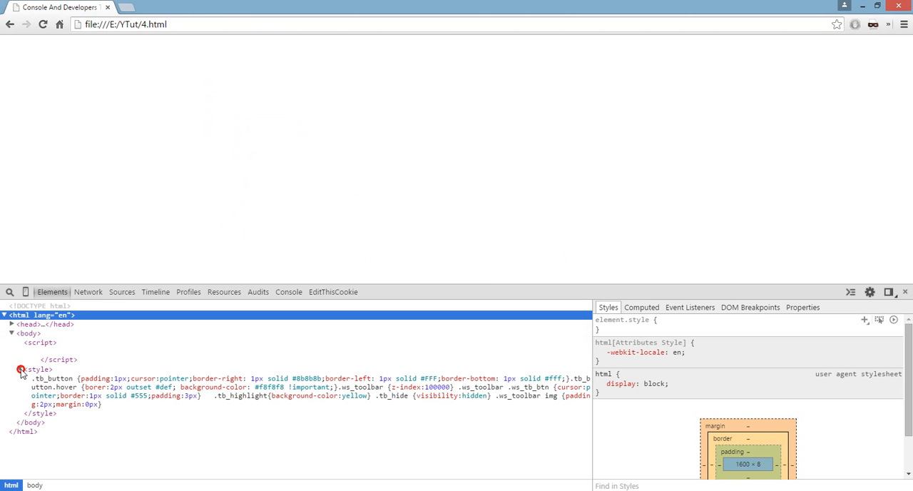
{"action": "left_click", "coordinate": [20, 368]}
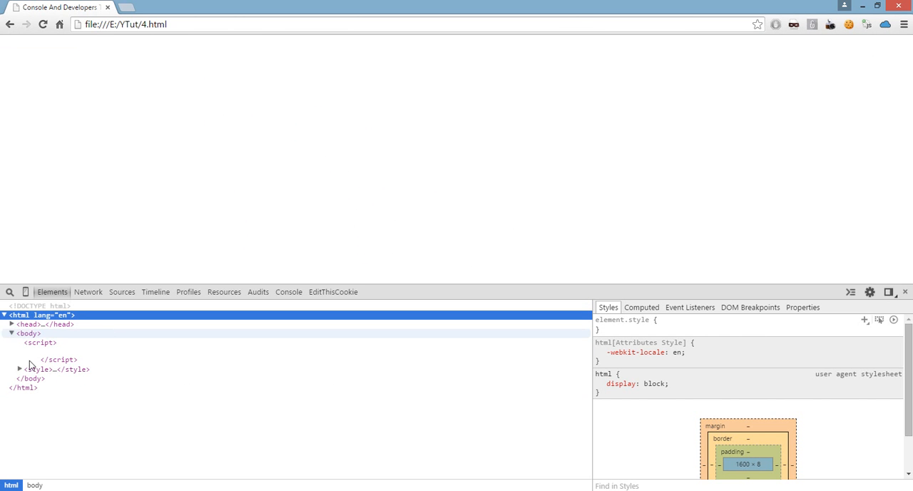
Browse the Resources, Console, Sources, Network panels and settle on Timeline.
{"action": "left_click", "coordinate": [122, 291]}
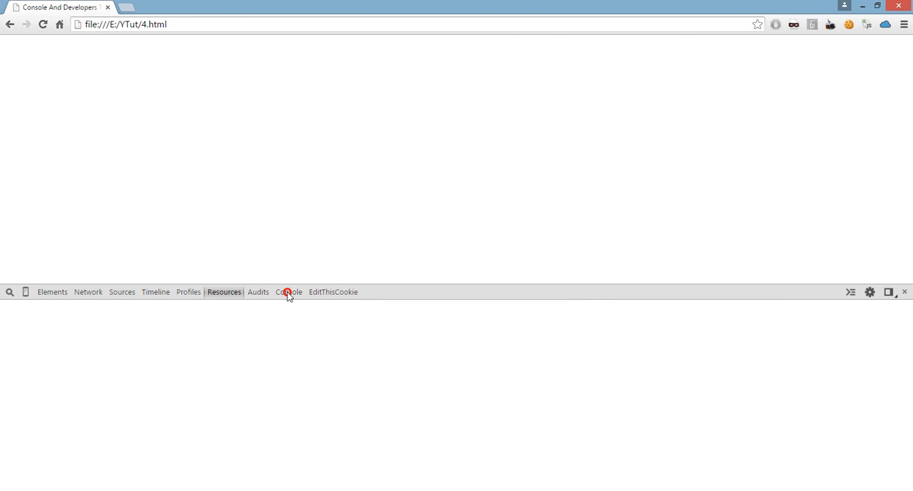
{"action": "left_click", "coordinate": [289, 291]}
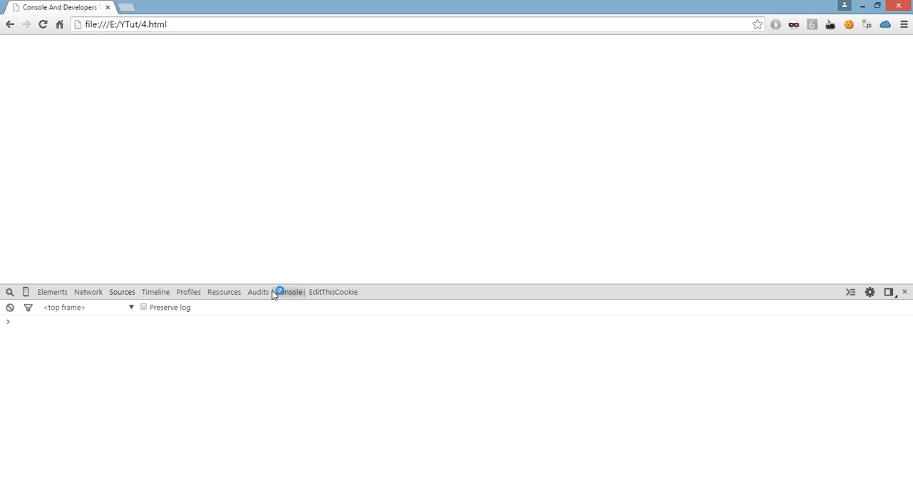
{"action": "left_click", "coordinate": [121, 292]}
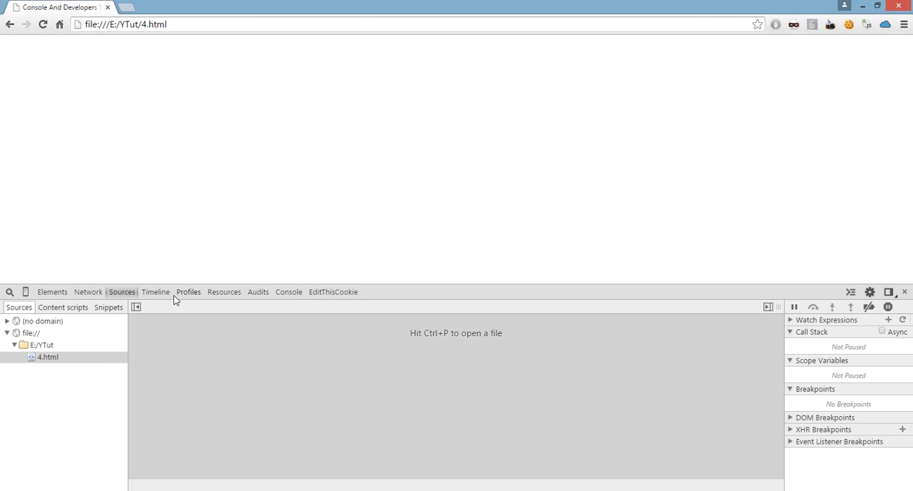
{"action": "left_click", "coordinate": [155, 291]}
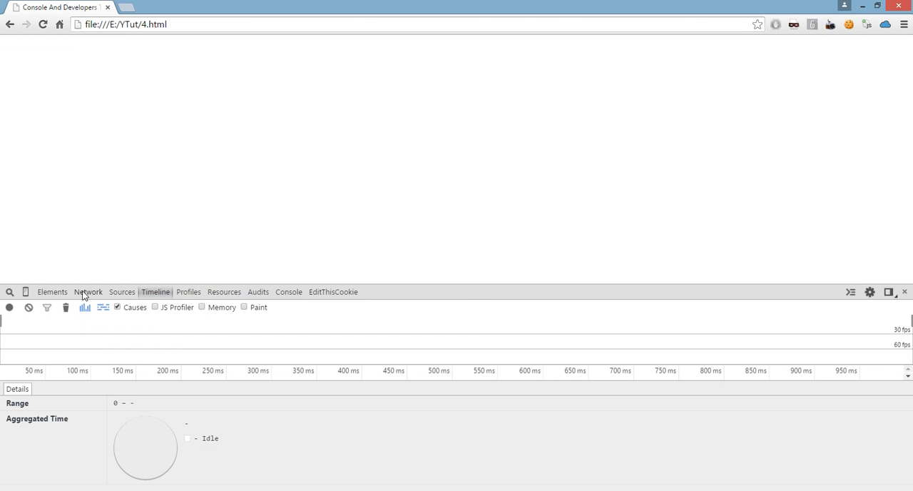
{"action": "left_click", "coordinate": [89, 291]}
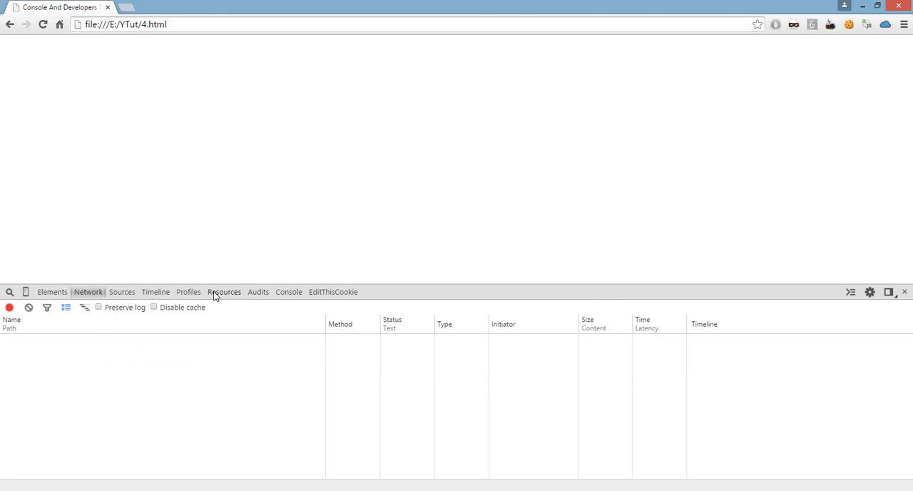
{"action": "left_click", "coordinate": [155, 291]}
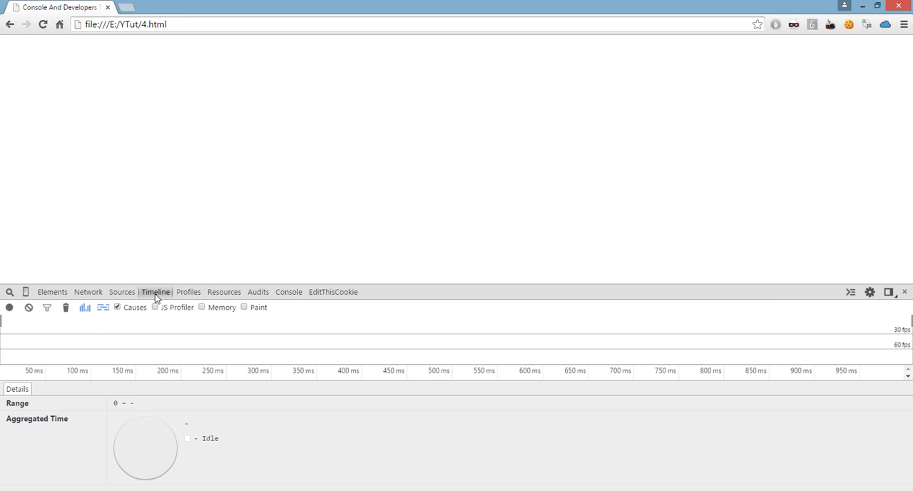
{"action": "mouse_move", "coordinate": [288, 294]}
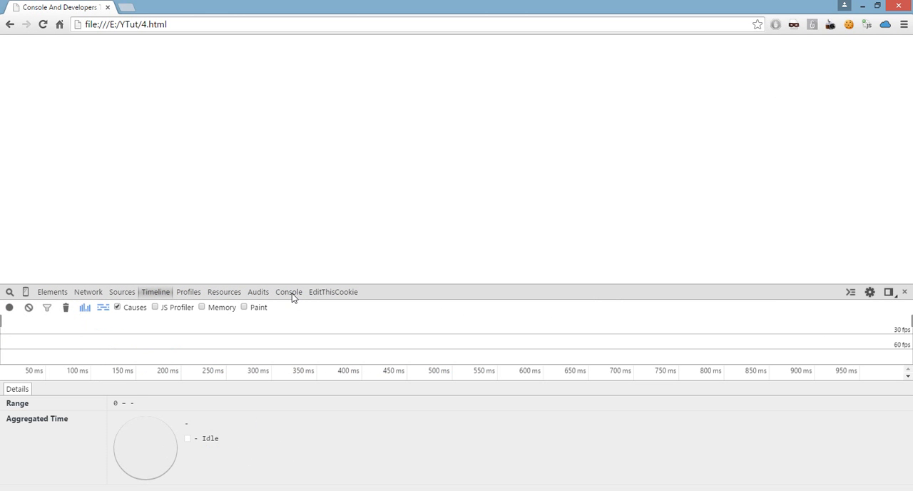
Use the Console as a calculator: evaluate 10+15 giving 25 and 10*15 giving 150.
{"action": "left_click", "coordinate": [288, 291]}
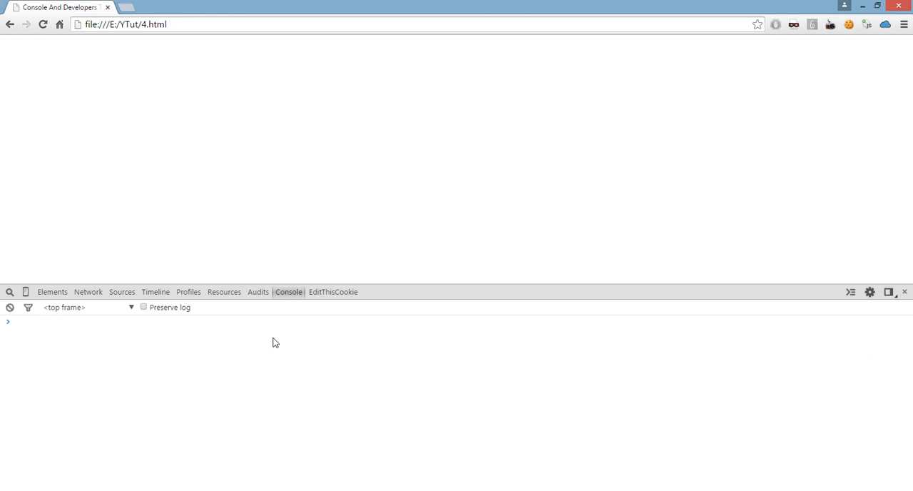
{"action": "left_click", "coordinate": [14, 321]}
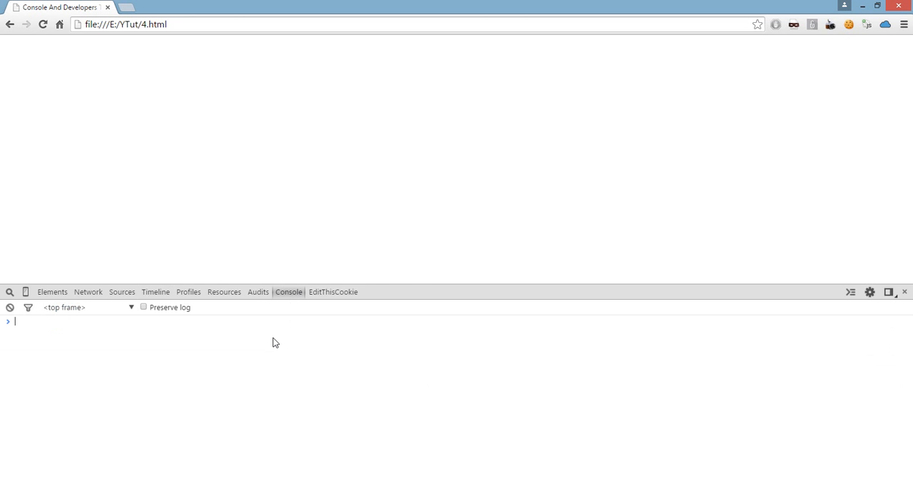
{"action": "mouse_move", "coordinate": [402, 294]}
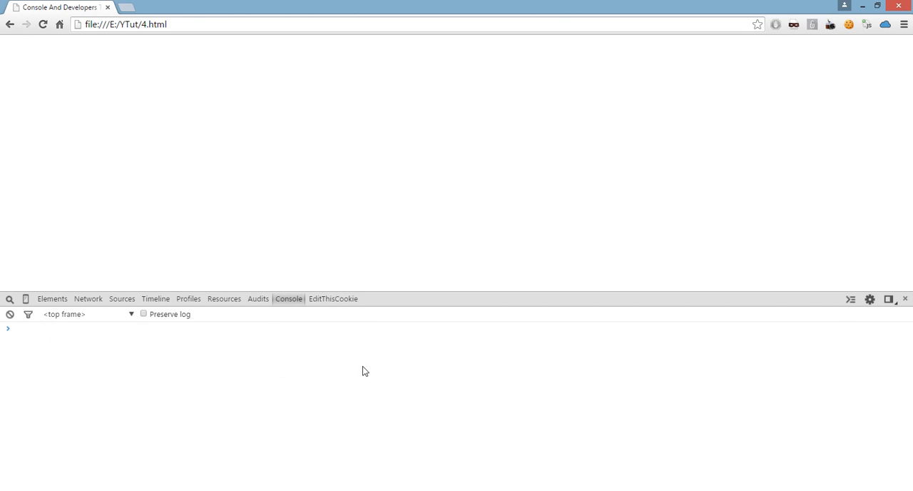
{"action": "mouse_move", "coordinate": [123, 431]}
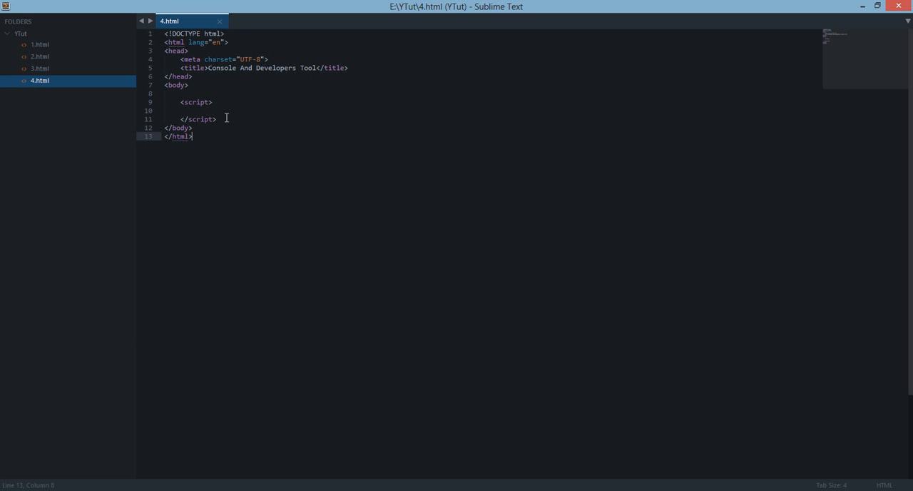
{"action": "left_click_drag", "start_coordinate": [182, 101], "coordinate": [217, 120]}
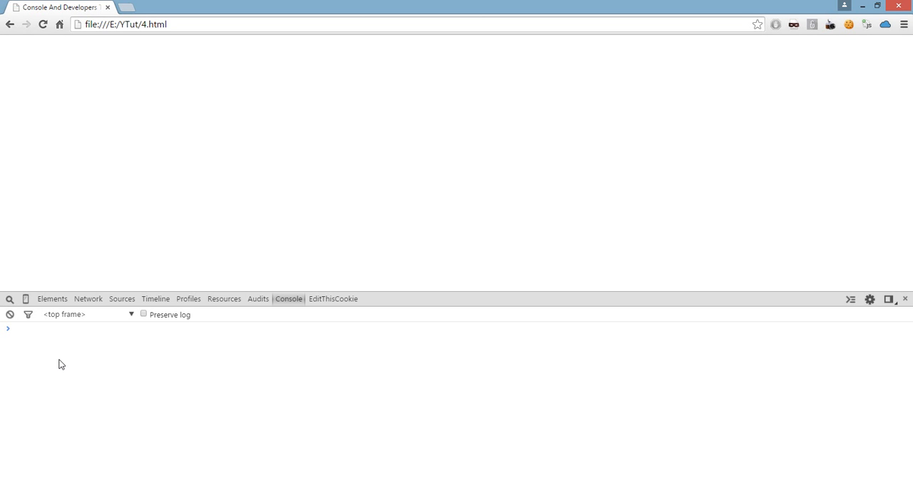
{"action": "mouse_move", "coordinate": [17, 339]}
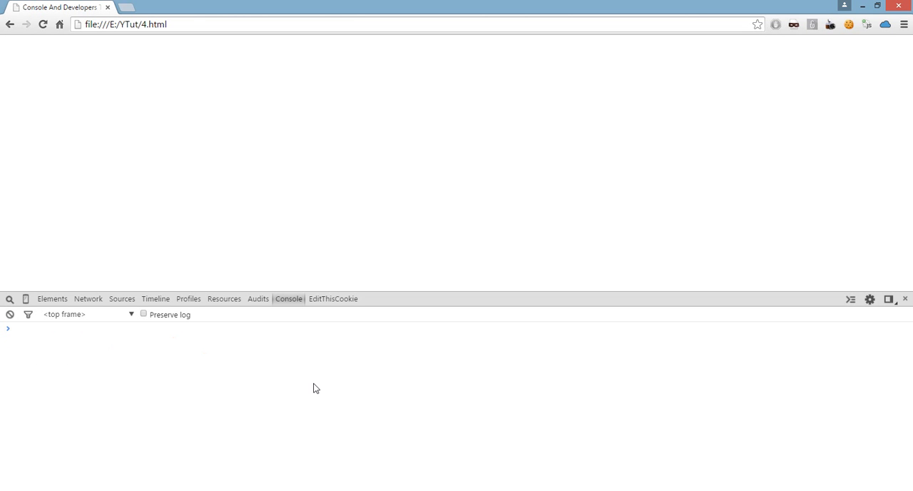
{"action": "type", "text": "10+15"}
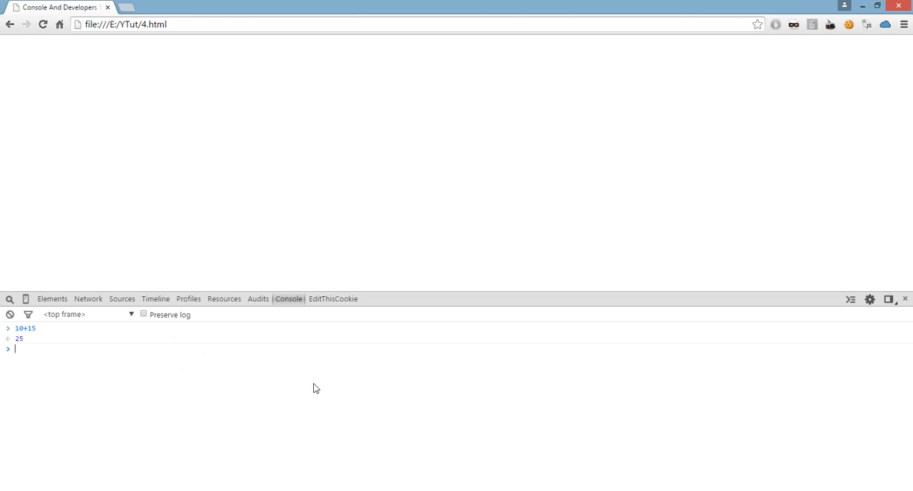
{"action": "type", "text": "108"}
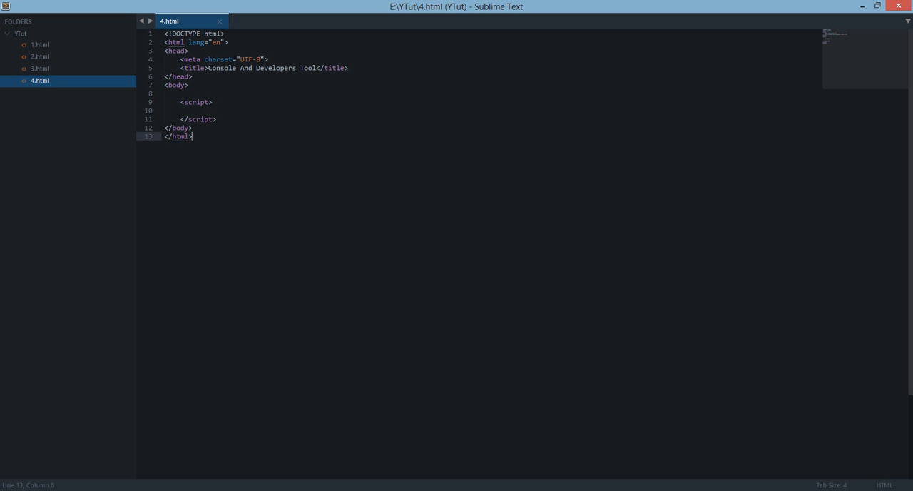
{"action": "left_click", "coordinate": [194, 103]}
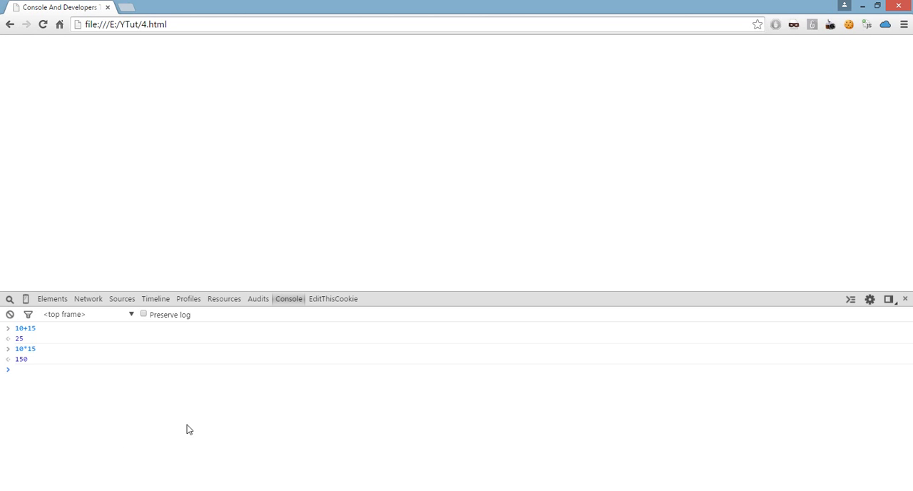
Declare var a = 'hello!' and var b = 'world!' and concatenate a+b in the Console.
{"action": "type", "text": "var a ="}
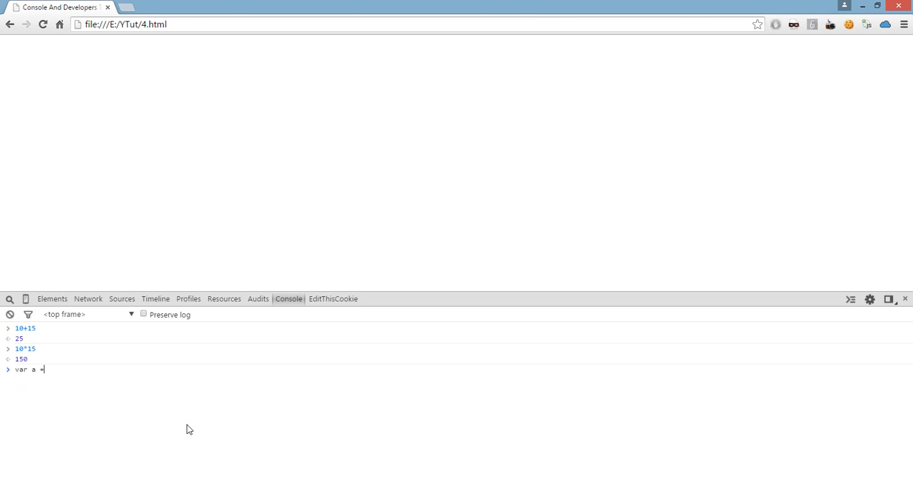
{"action": "type", "text": "'H"}
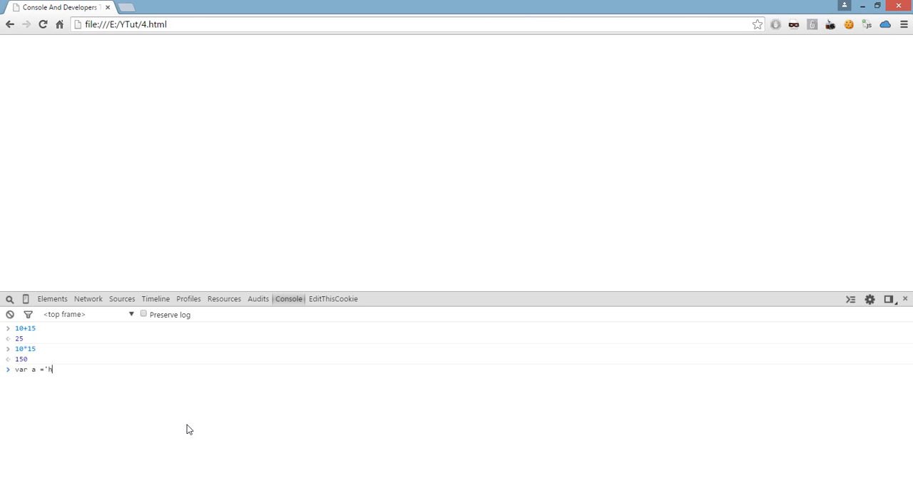
{"action": "type", "text": "ello!';"}
{"action": "type", "text": "var b ="}
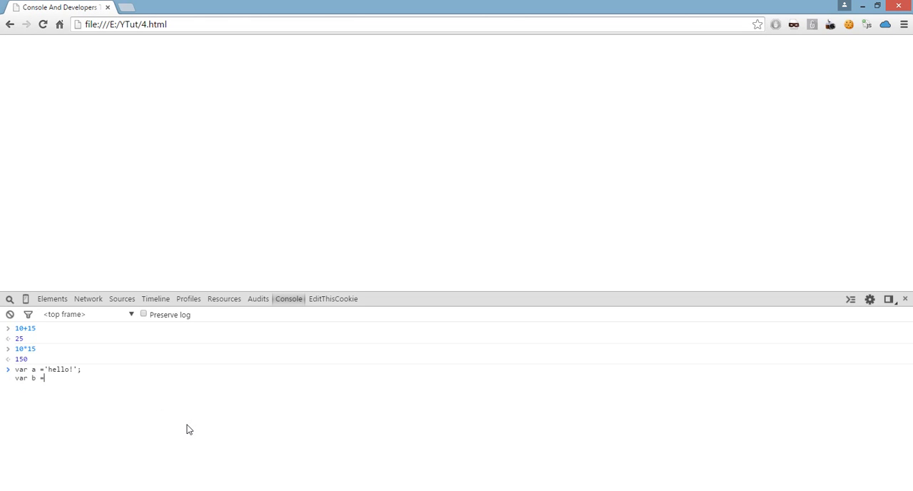
{"action": "type", "text": "'world!'"}
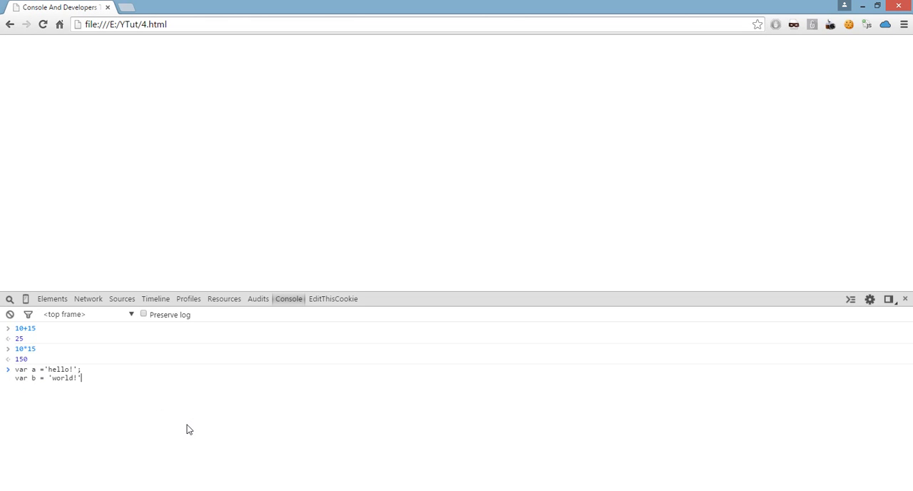
{"action": "type", "text": ";"}
{"action": "type", "text": "a+b;"}
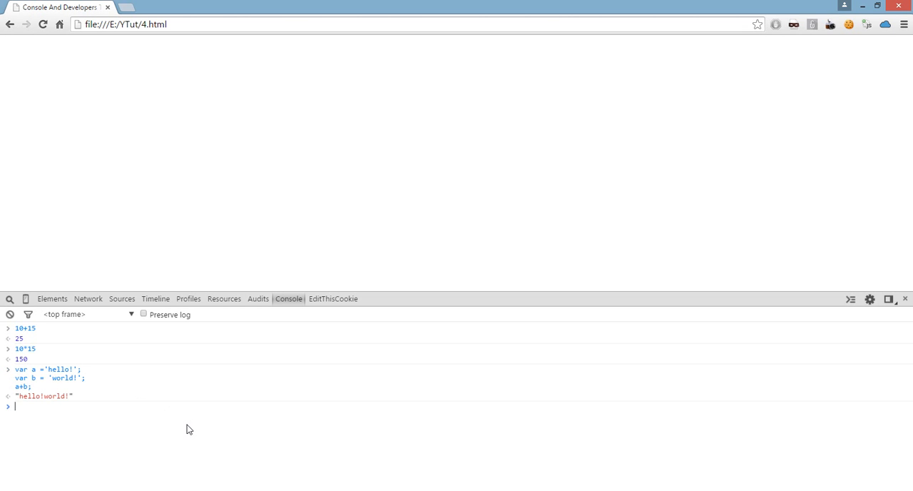
{"action": "double_click", "coordinate": [43, 397]}
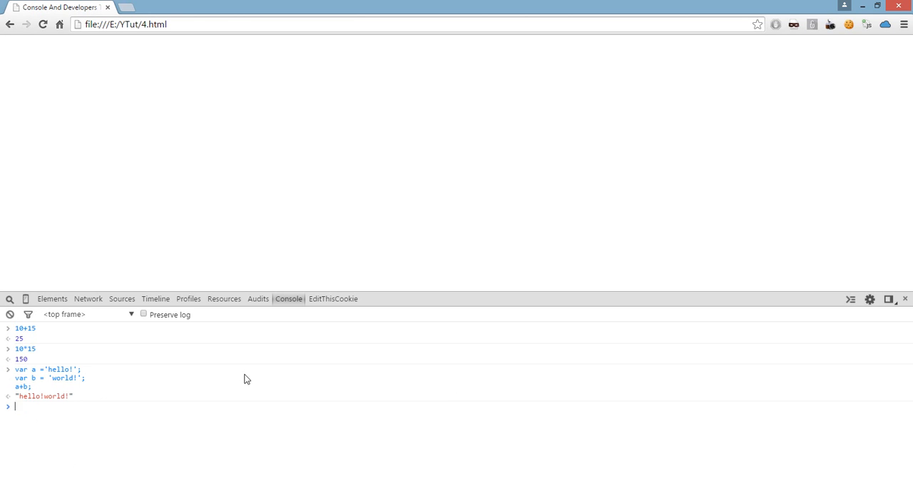
{"action": "mouse_move", "coordinate": [223, 414]}
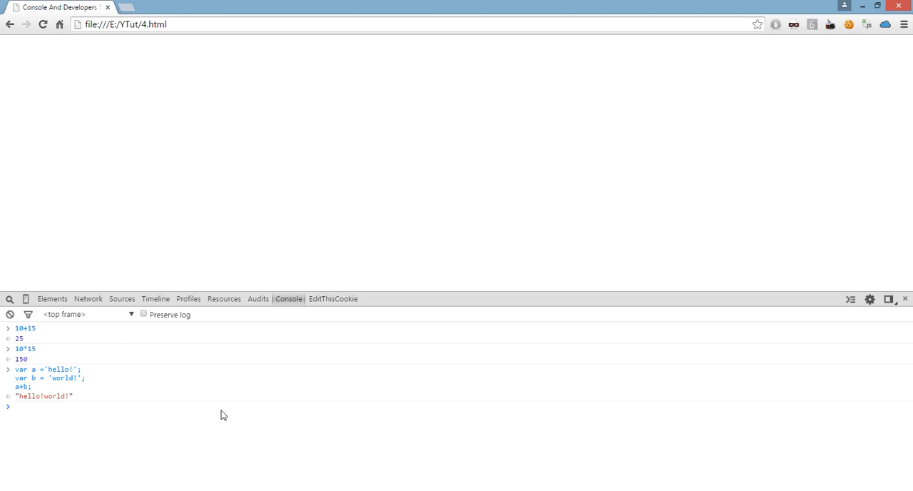
Run document.write('hello world') so the page displays hello world.
{"action": "type", "text": "document.write("}
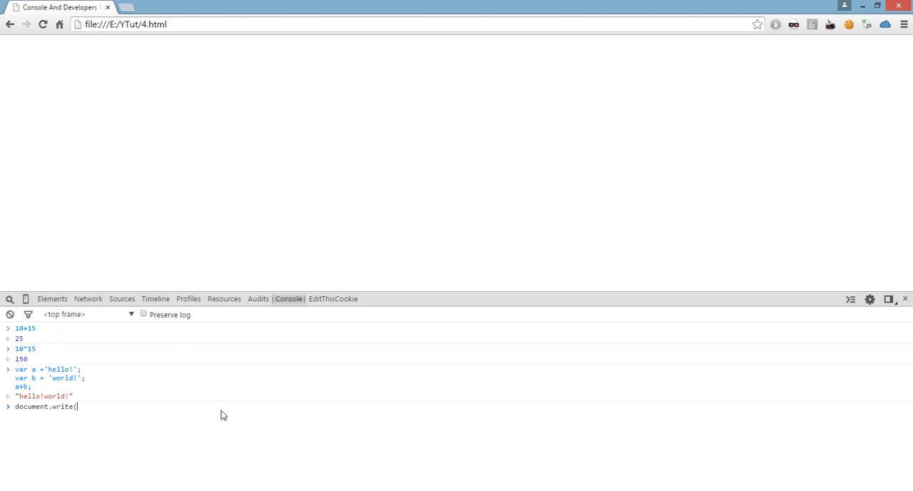
{"action": "type", "text": "'"}
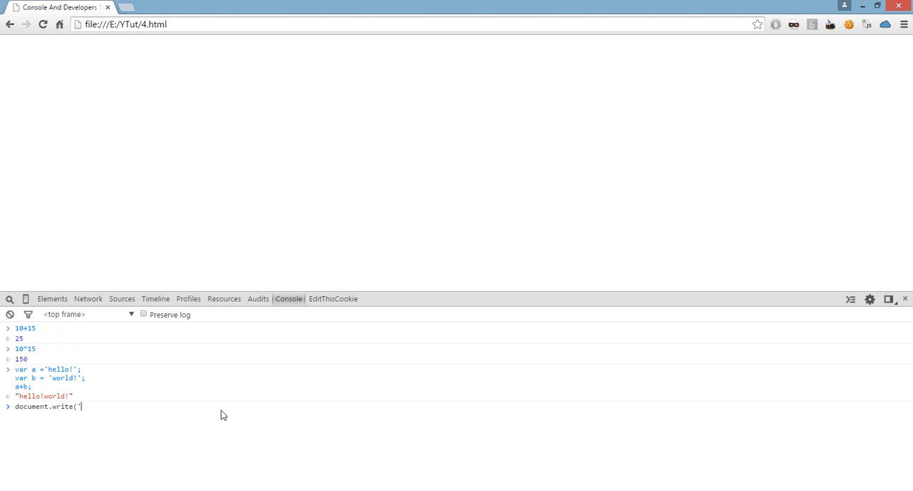
{"action": "type", "text": "hello world');"}
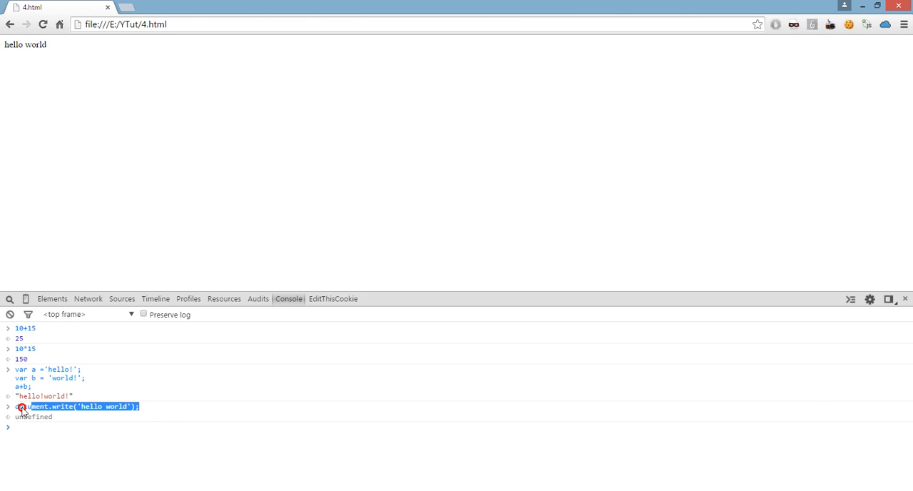
{"action": "mouse_move", "coordinate": [223, 270]}
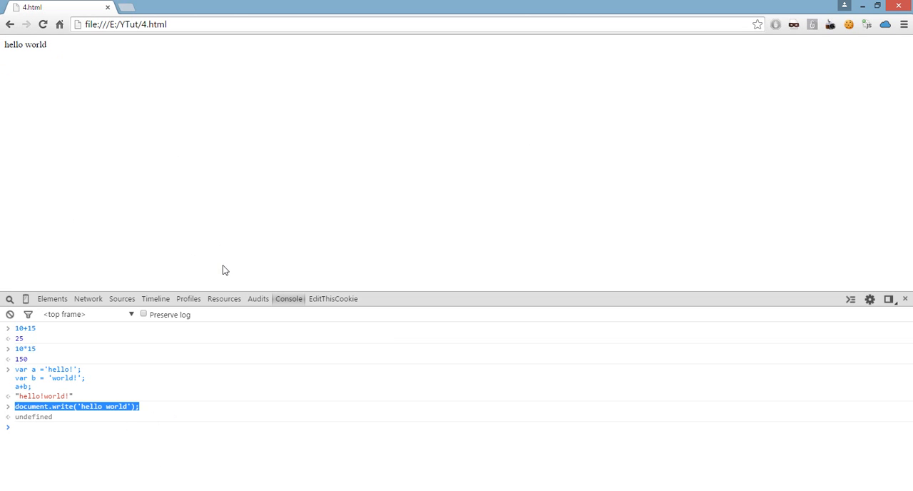
{"action": "left_click", "coordinate": [71, 427]}
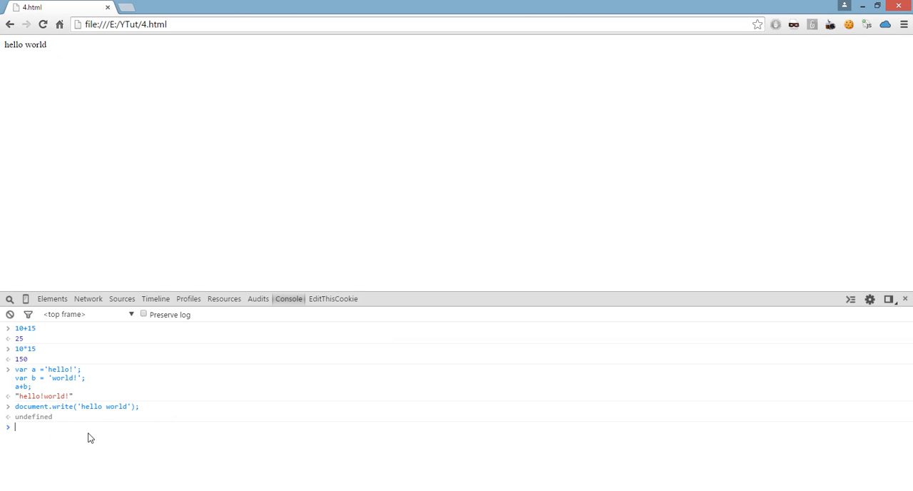
{"action": "mouse_move", "coordinate": [117, 411]}
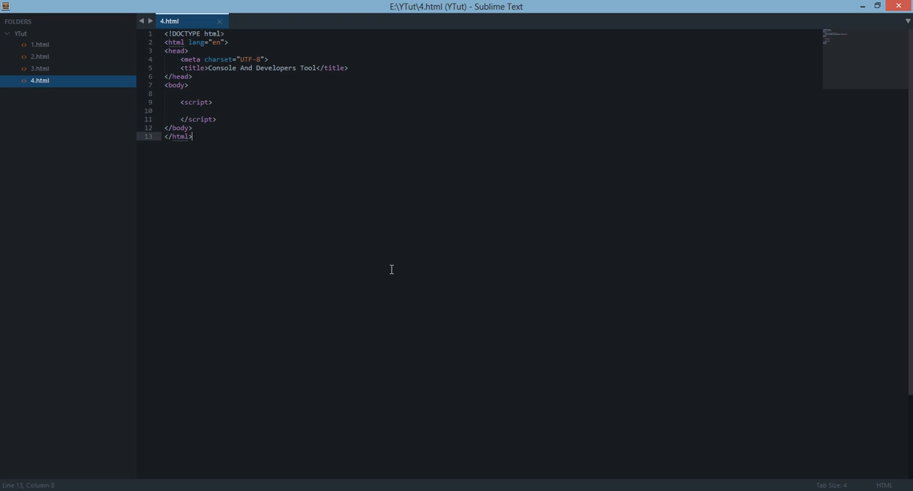
Add var c = prompt('What Is Your Age?'); inside the 4.html script block.
{"action": "key", "text": "enter"}
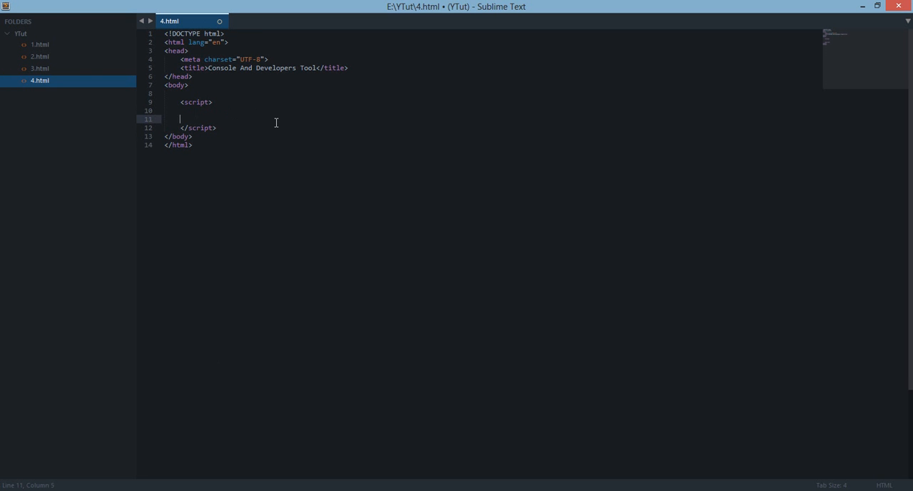
{"action": "key", "text": "enter"}
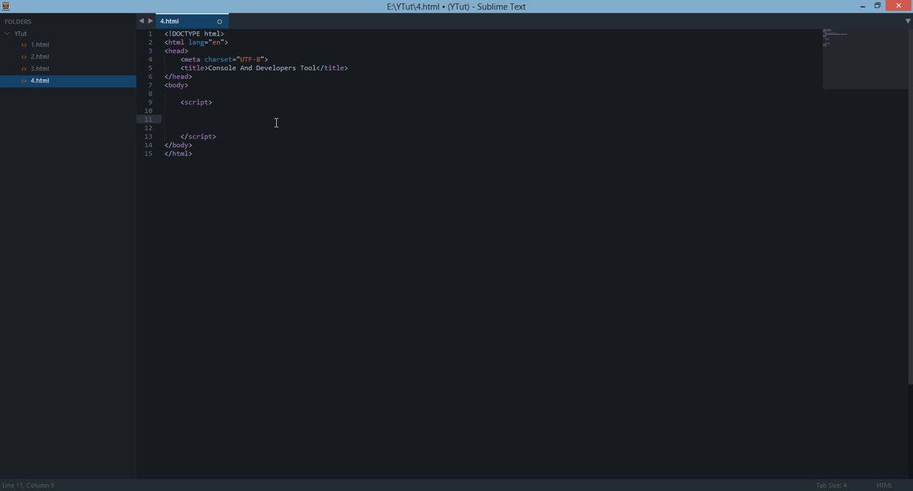
{"action": "type", "text": "prompt('W');"}
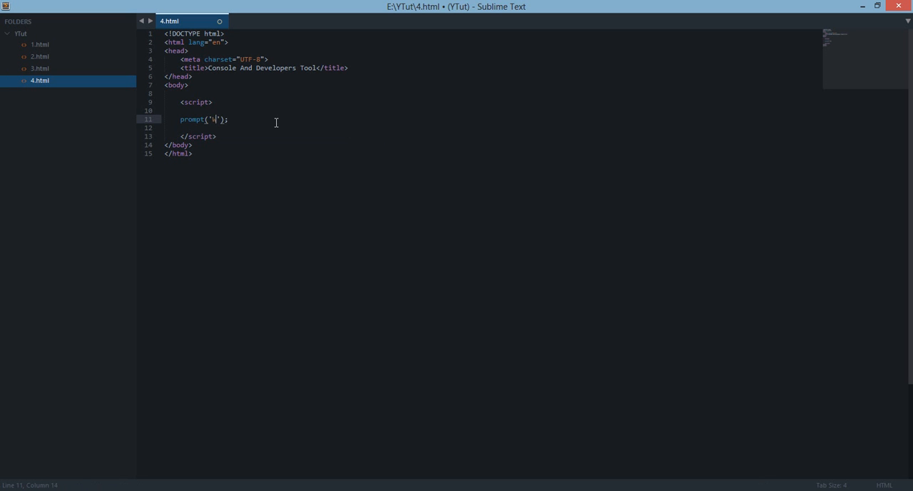
{"action": "type", "text": "What is Your Gam"}
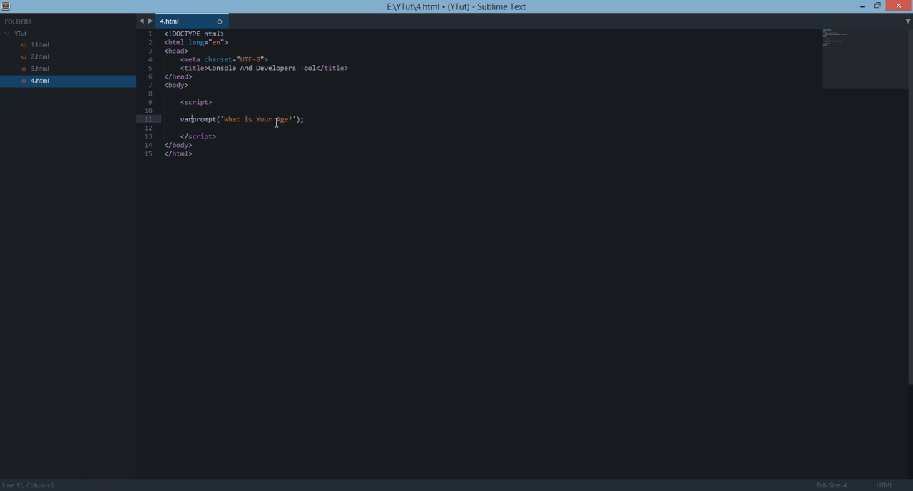
{"action": "type", "text": "c ="}
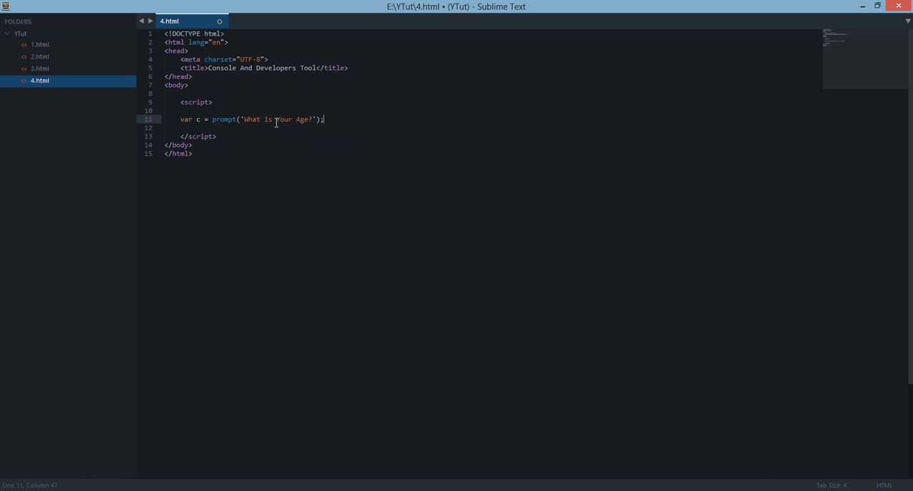
{"action": "key", "text": "enter"}
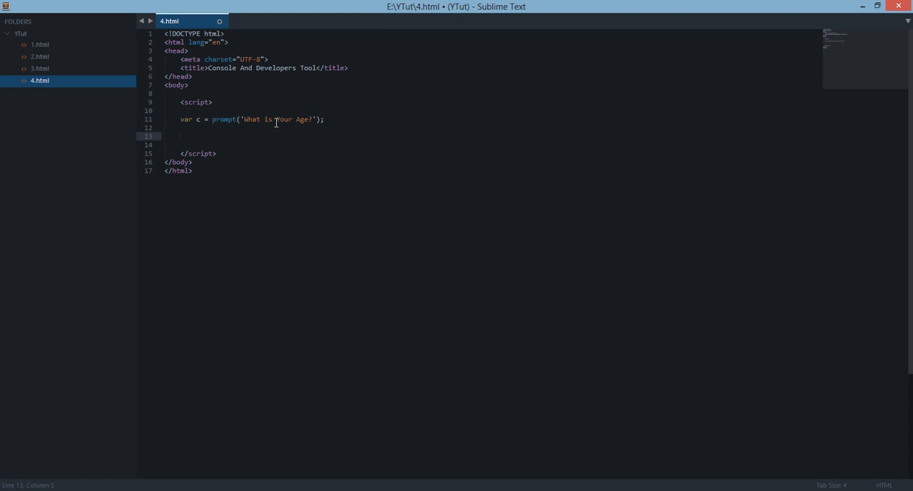
Add console.log(c); after the prompt, save, and return to Chrome to test.
{"action": "type", "text": "console.log(c);"}
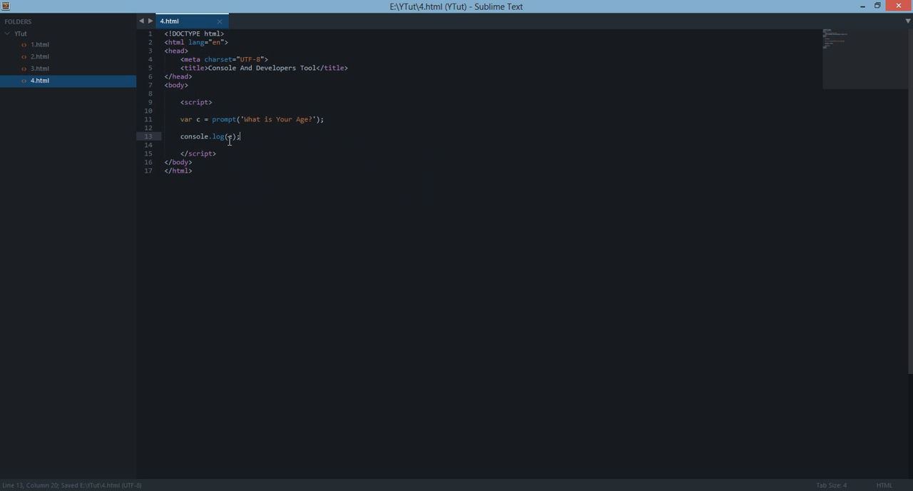
{"action": "double_click", "coordinate": [218, 137]}
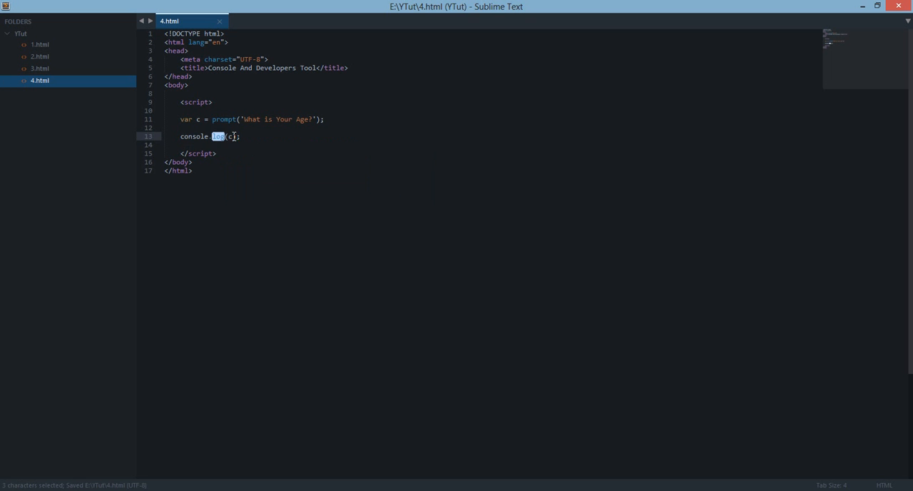
{"action": "left_click", "coordinate": [254, 137]}
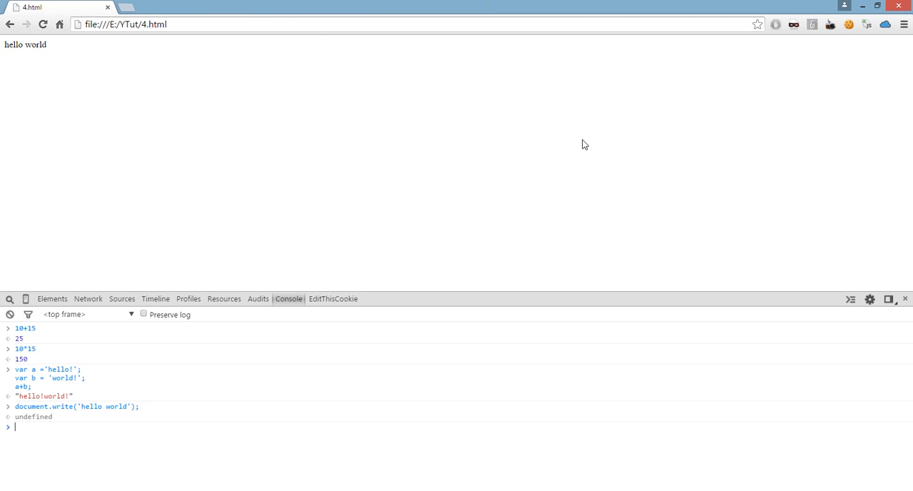
{"action": "mouse_move", "coordinate": [377, 181]}
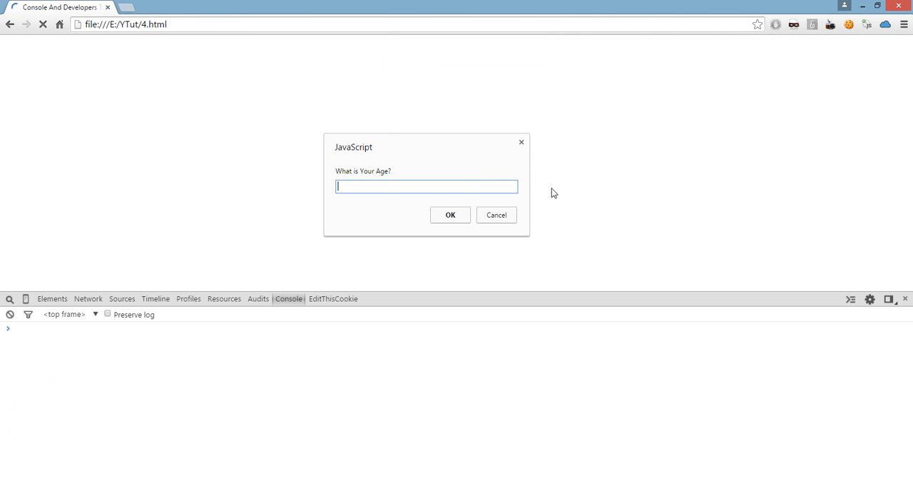
Answer the reloaded page's age prompt with 16 so it is logged in the Console.
{"action": "left_click", "coordinate": [451, 214]}
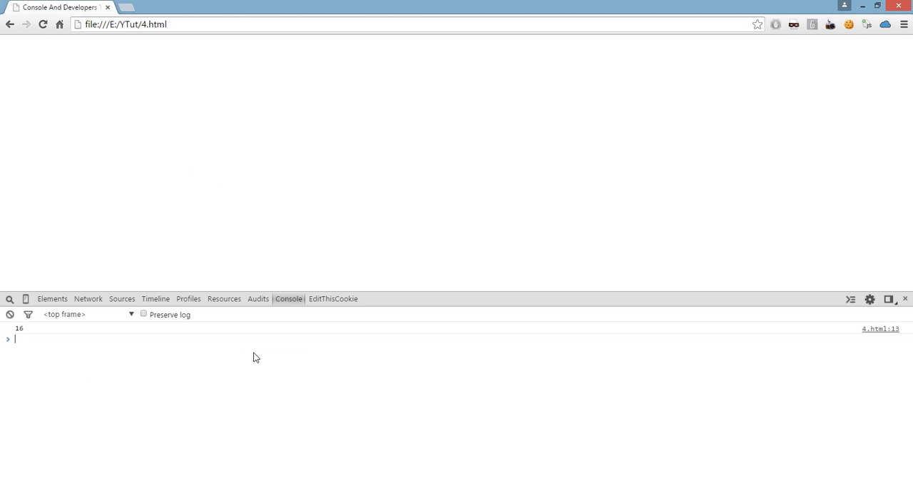
{"action": "mouse_move", "coordinate": [223, 331]}
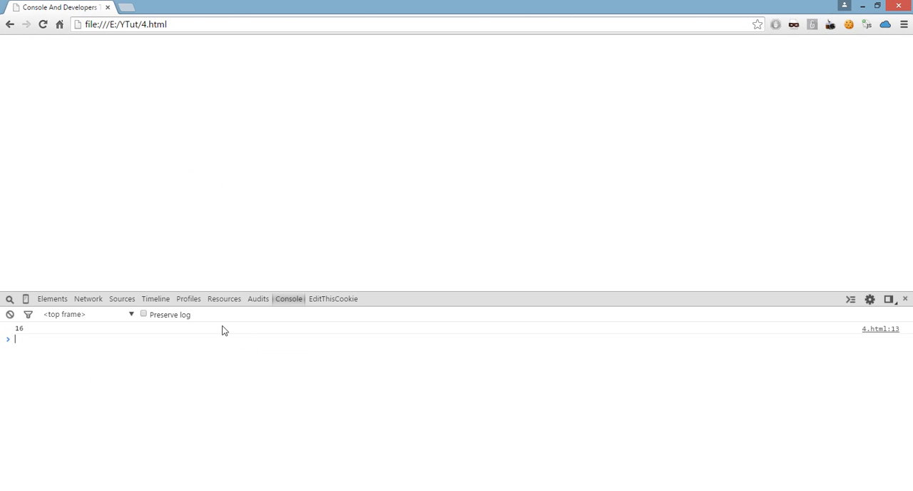
{"action": "mouse_move", "coordinate": [169, 367]}
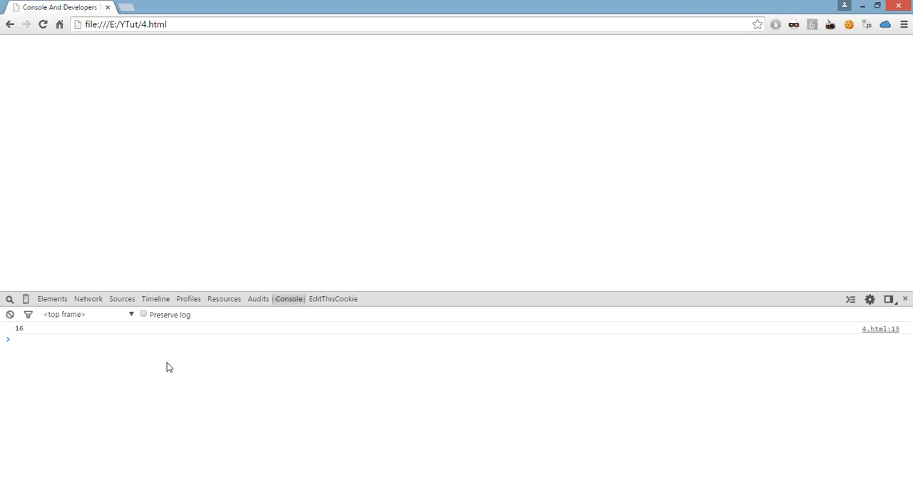
Run alert() from the Console, then move to the Elements panel for body styles.
{"action": "type", "text": "alert();"}
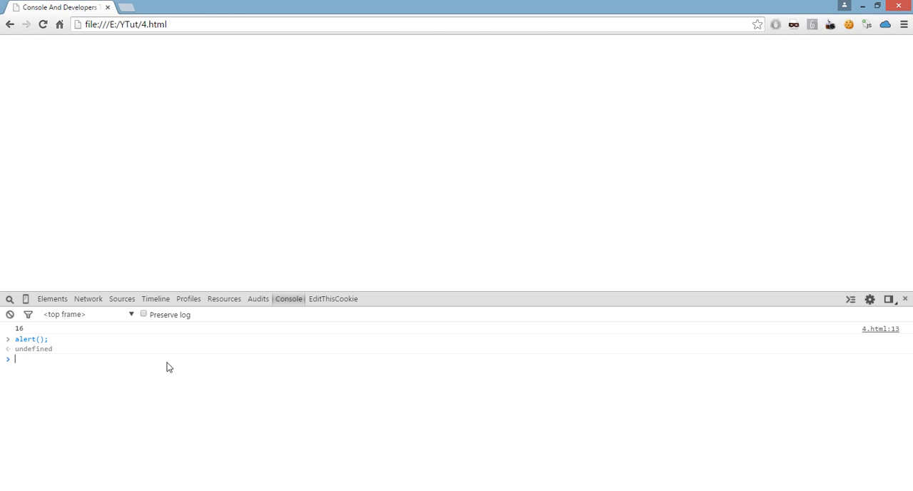
{"action": "mouse_move", "coordinate": [128, 371]}
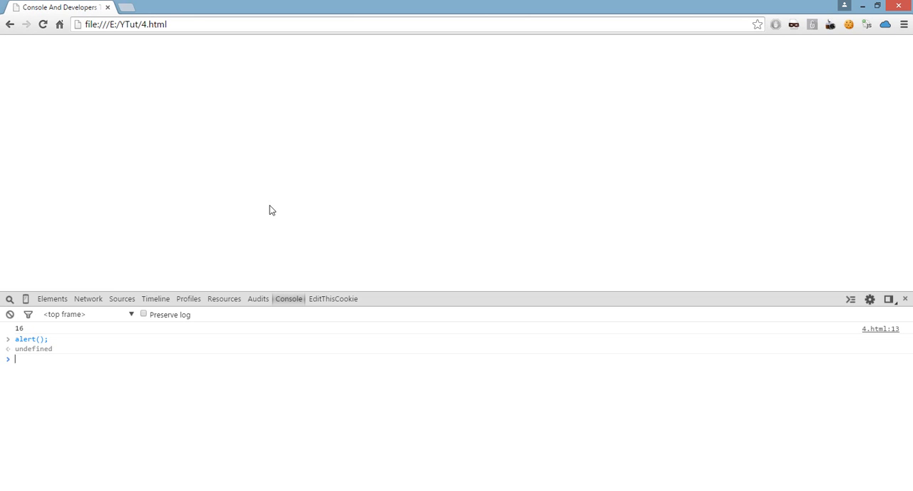
{"action": "type", "text": "a"}
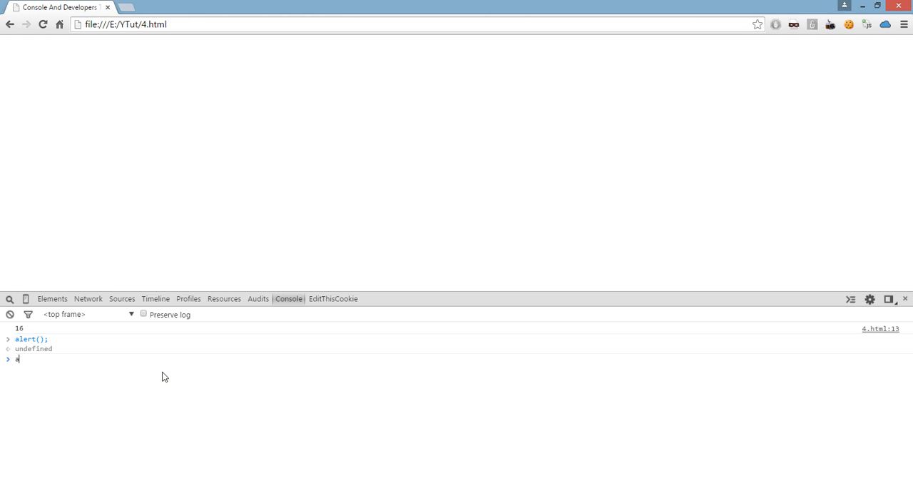
{"action": "type", "text": "lert('"}
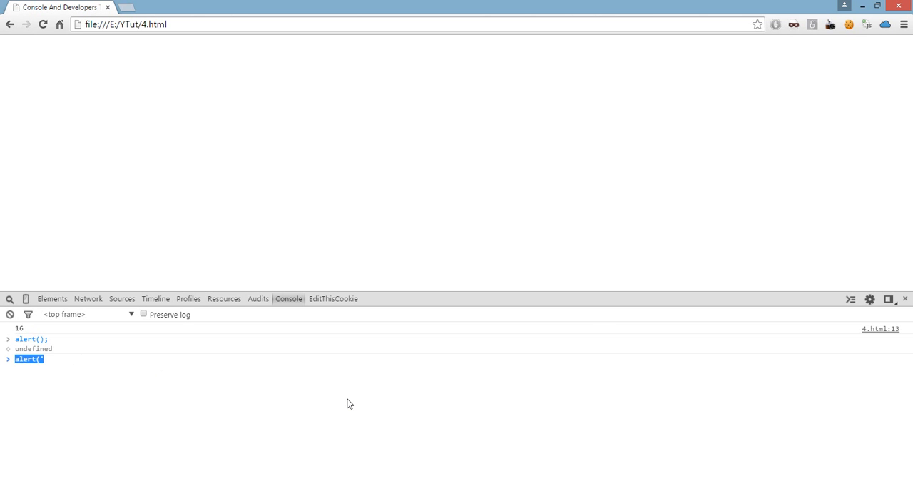
{"action": "left_click", "coordinate": [51, 298]}
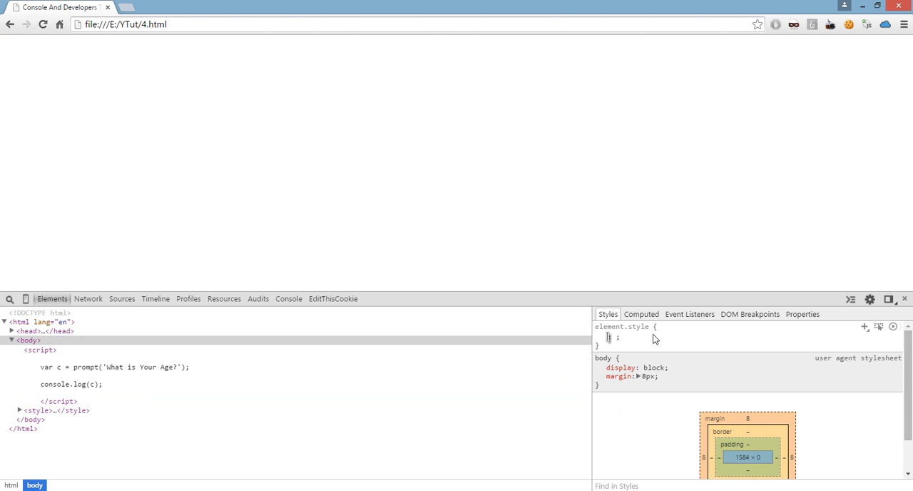
Add background: black to body's element.style, turning the page black, and return to Console.
{"action": "type", "text": "background: black;"}
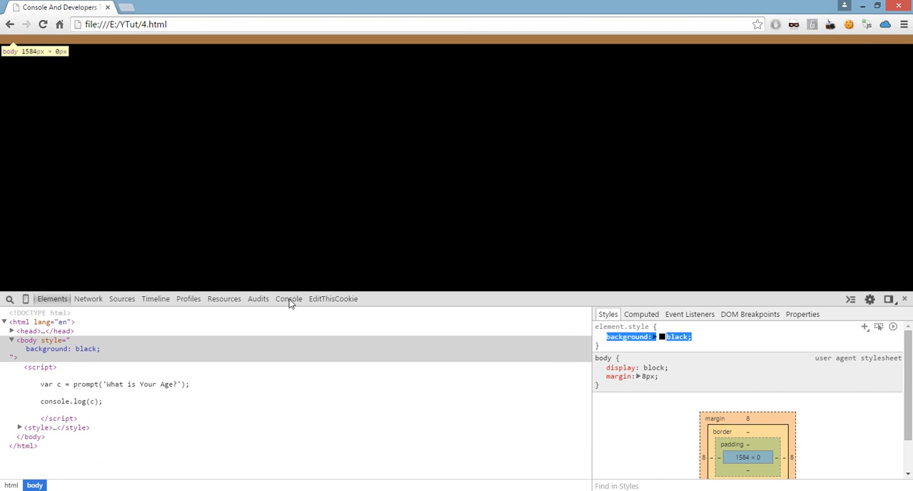
{"action": "left_click", "coordinate": [288, 299]}
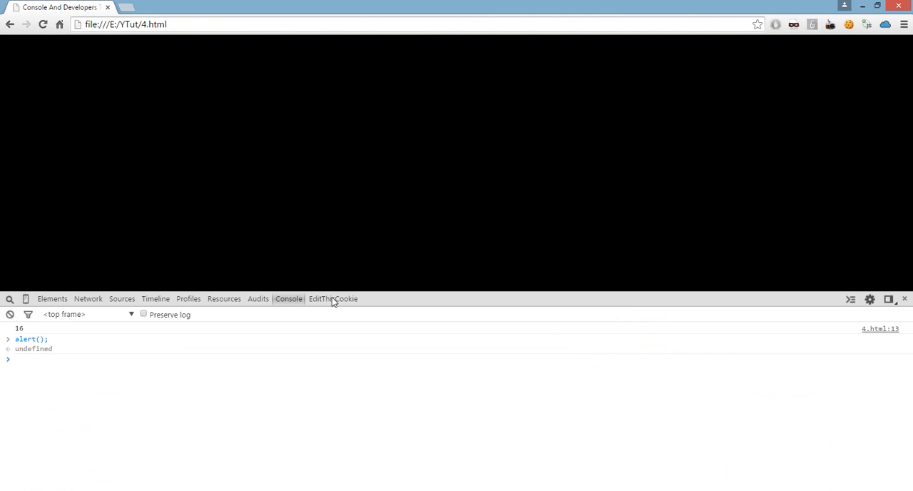
{"action": "mouse_move", "coordinate": [80, 402]}
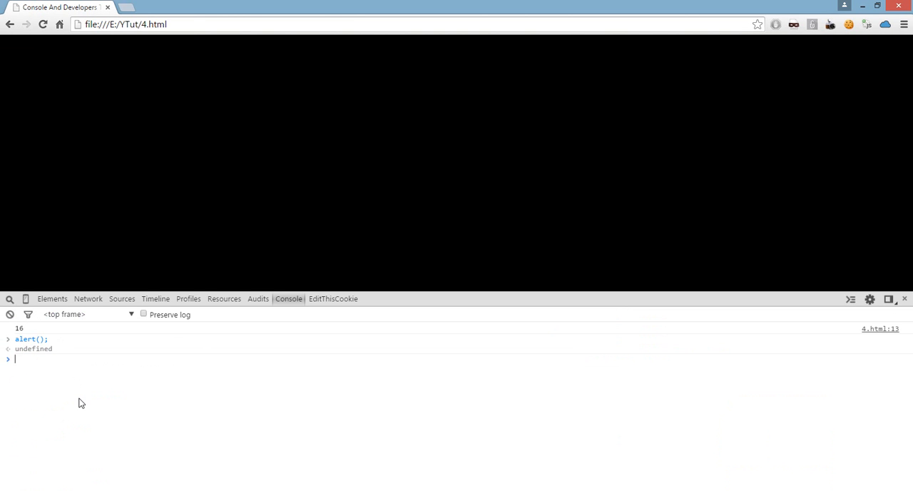
{"action": "mouse_move", "coordinate": [57, 474]}
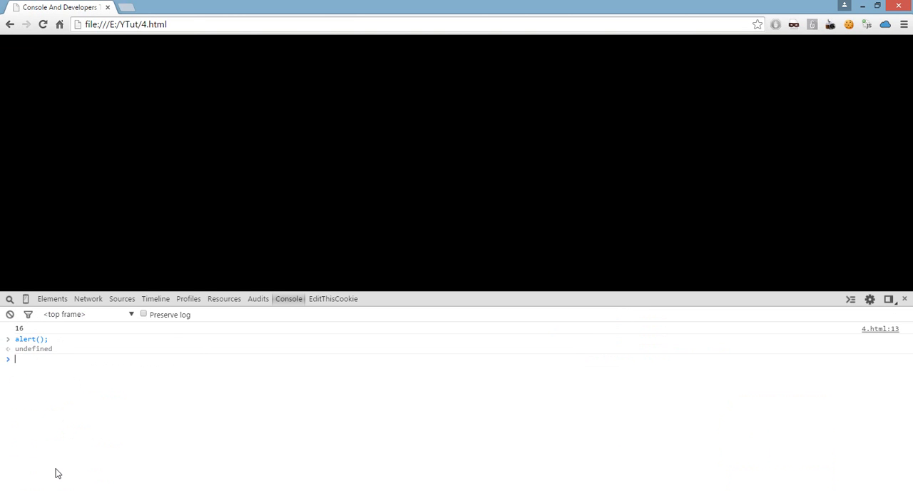
{"action": "mouse_move", "coordinate": [51, 479]}
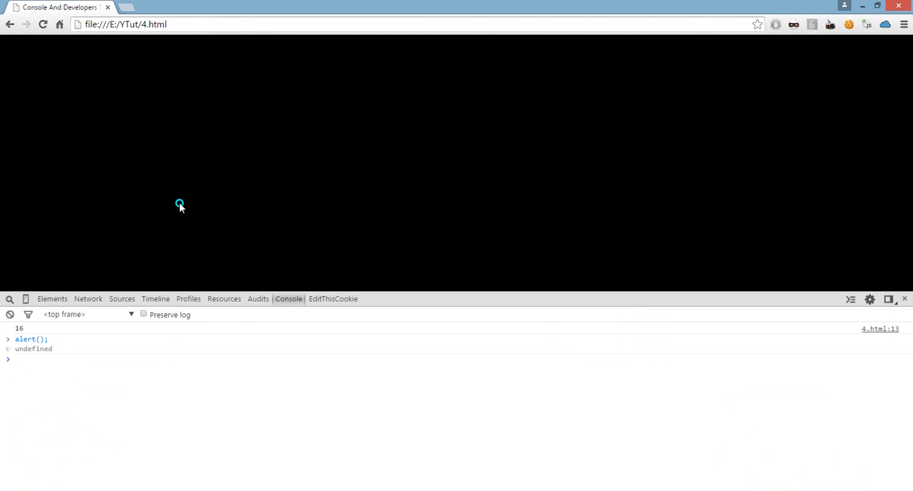
Leave the blacked-out page in Chrome and switch back to 4.html in Sublime Text.
{"action": "right_click", "coordinate": [180, 205]}
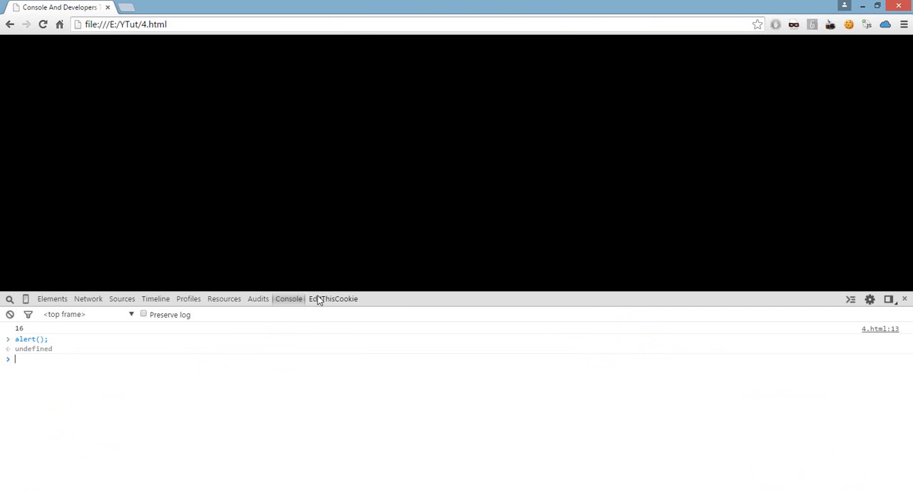
{"action": "left_click", "coordinate": [51, 298]}
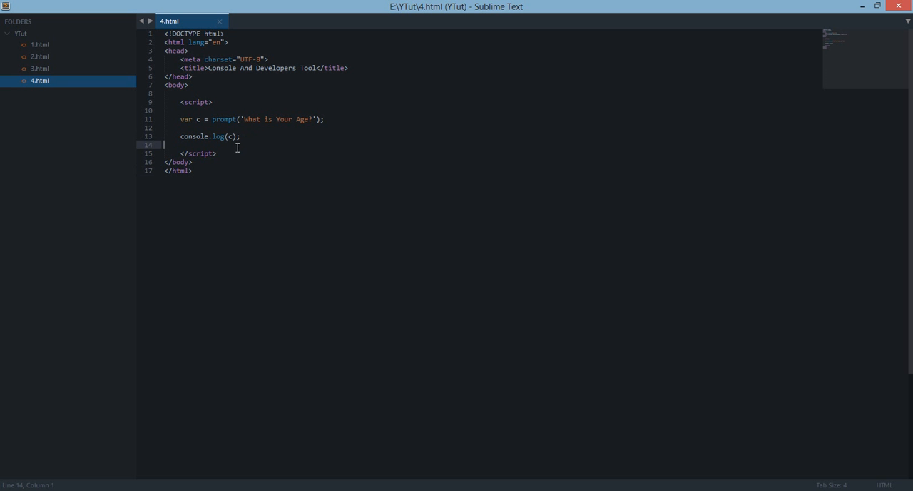
Change console.log(c) to console.log(10+15) on line 13 and save.
{"action": "left_click", "coordinate": [192, 137]}
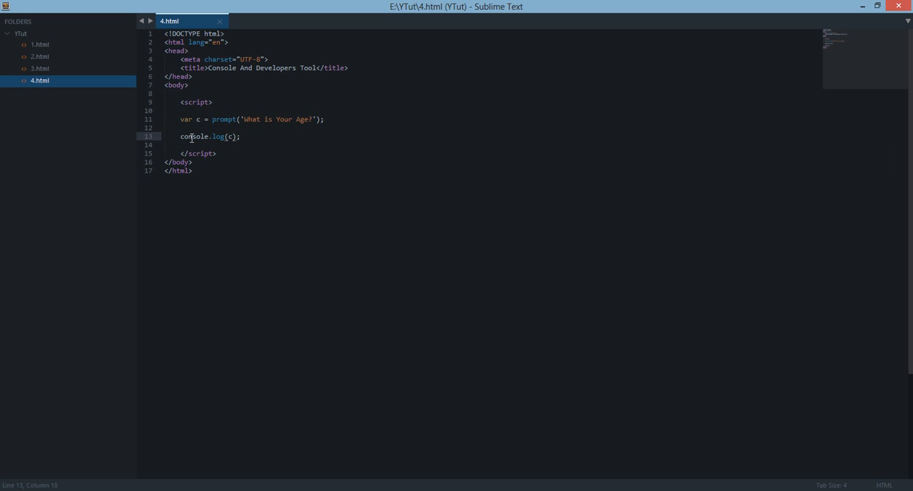
{"action": "type", "text": "10"}
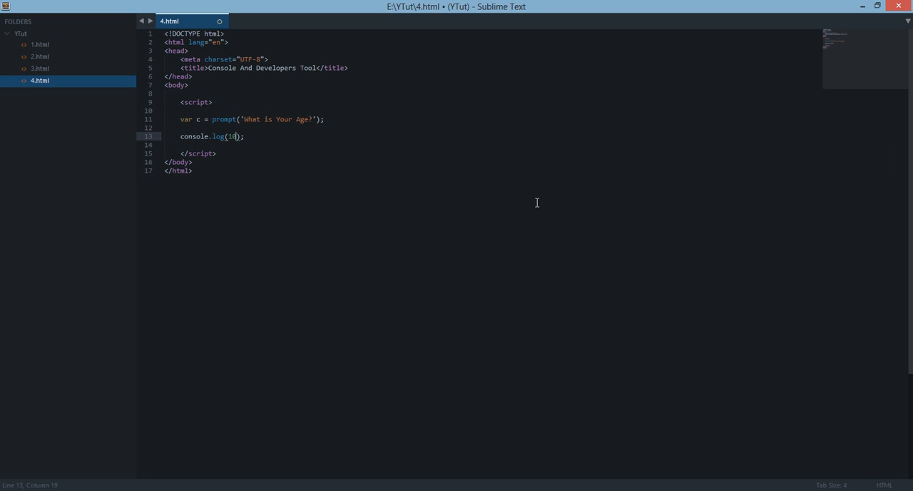
{"action": "type", "text": "+15"}
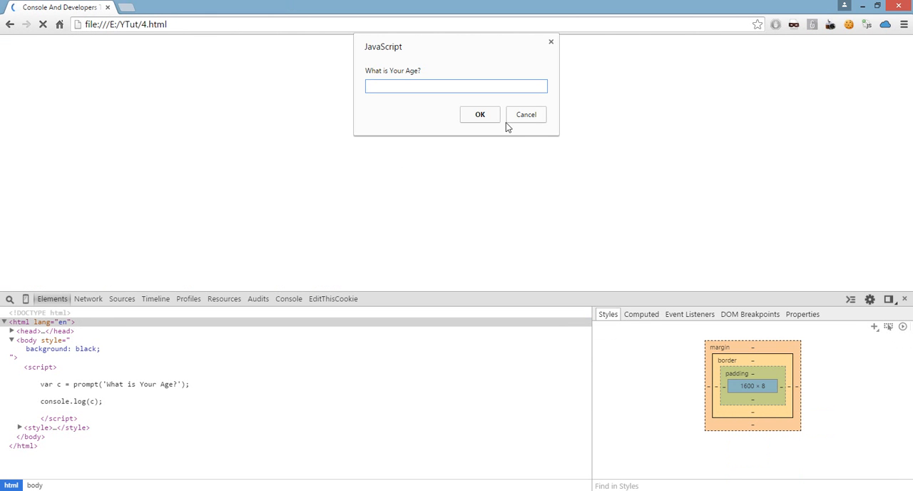
Dismiss the reloaded age prompt and view 25 logged in the Console.
{"action": "left_click", "coordinate": [480, 114]}
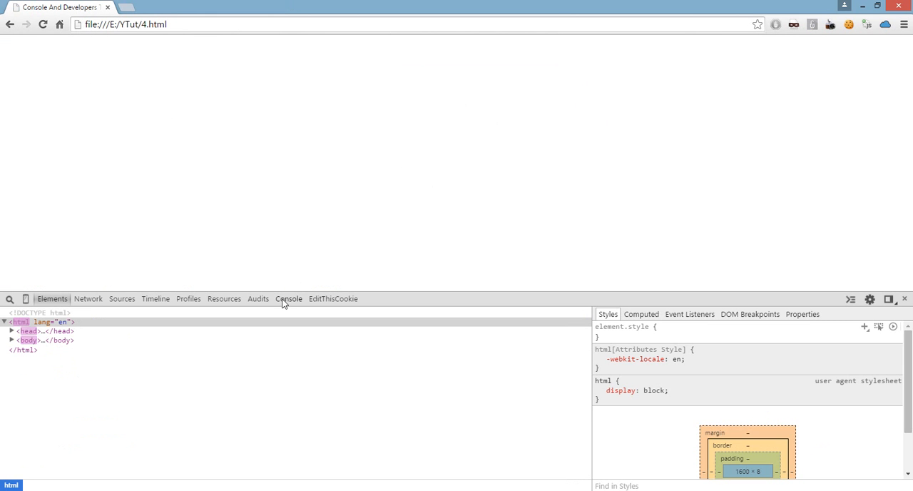
{"action": "left_click", "coordinate": [289, 298]}
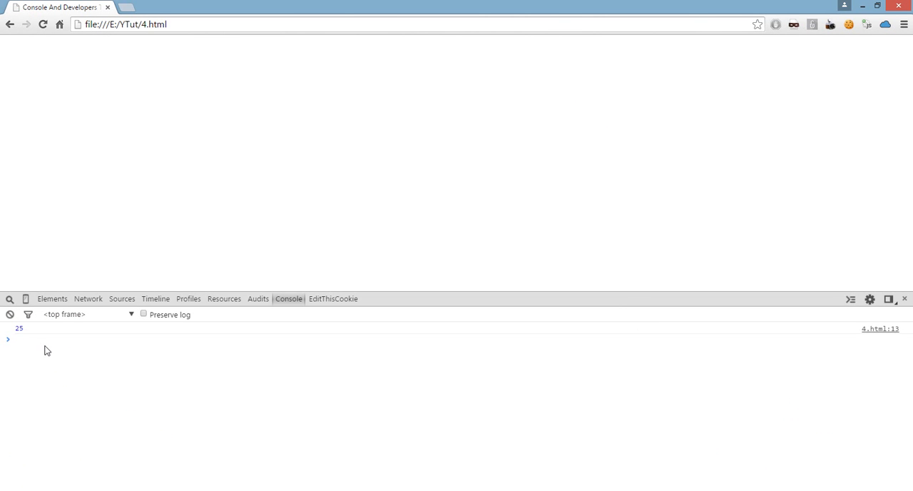
{"action": "mouse_move", "coordinate": [63, 361]}
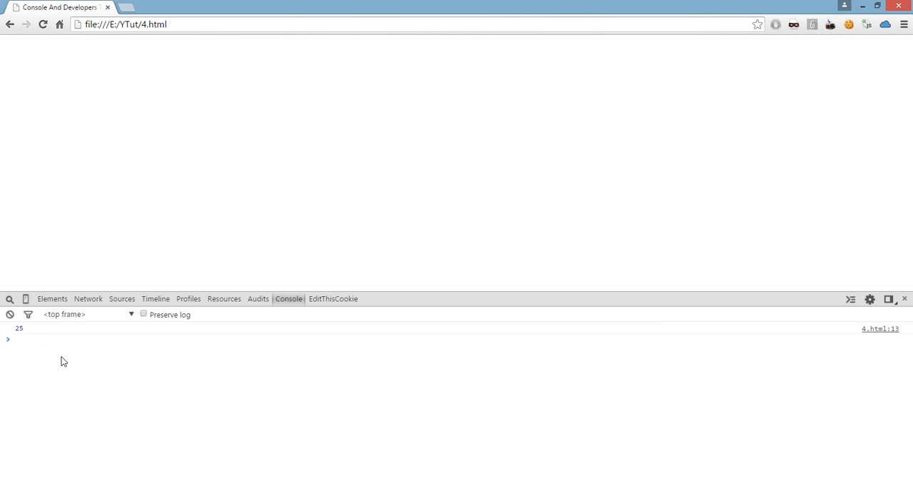